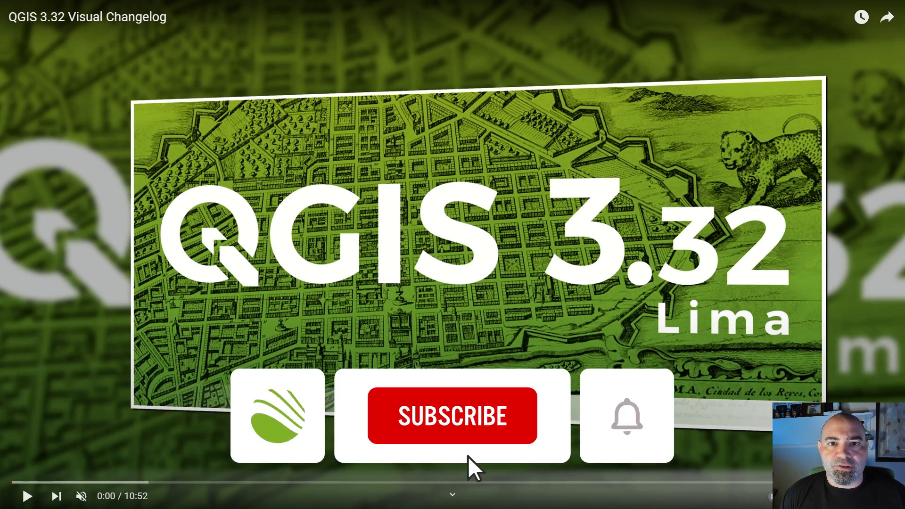
- Play the video into the map tip preview demo with the [% NAME_EN %] HTML template
click(452, 414)
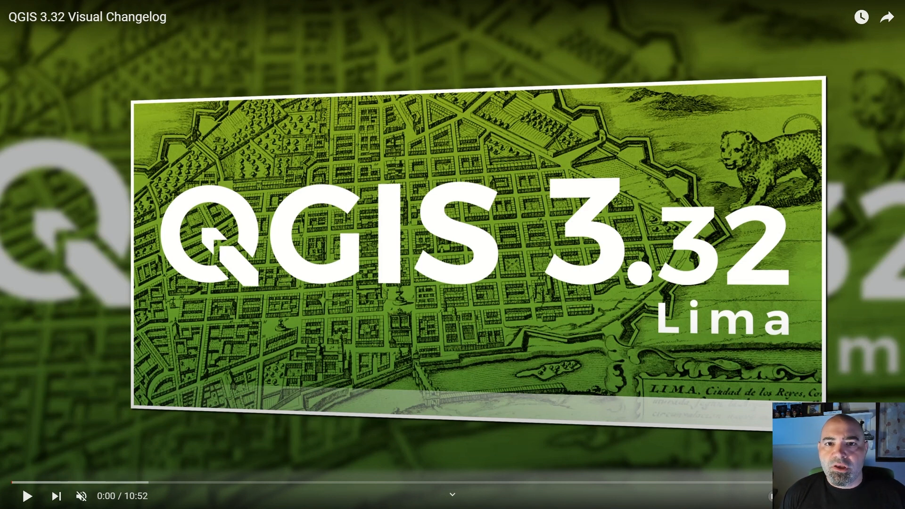
mouse_move(462, 262)
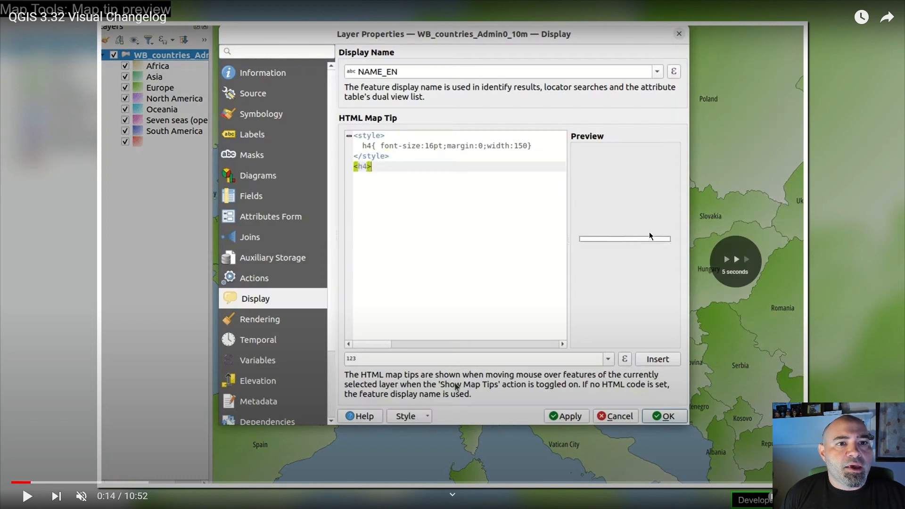
text([% NAME_EN %]</h4>)
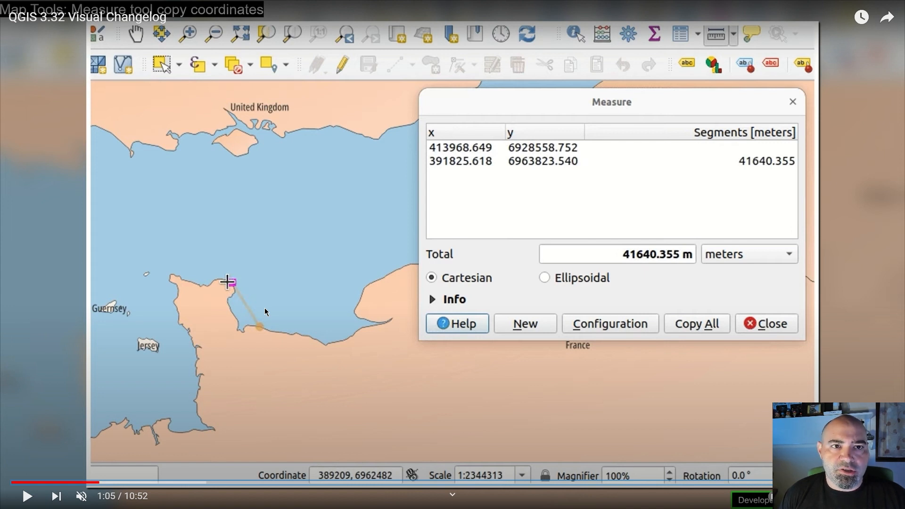
- Watch the Measure tool demo reach the 267528.991 m total, then skip ahead to map tips
click(543, 277)
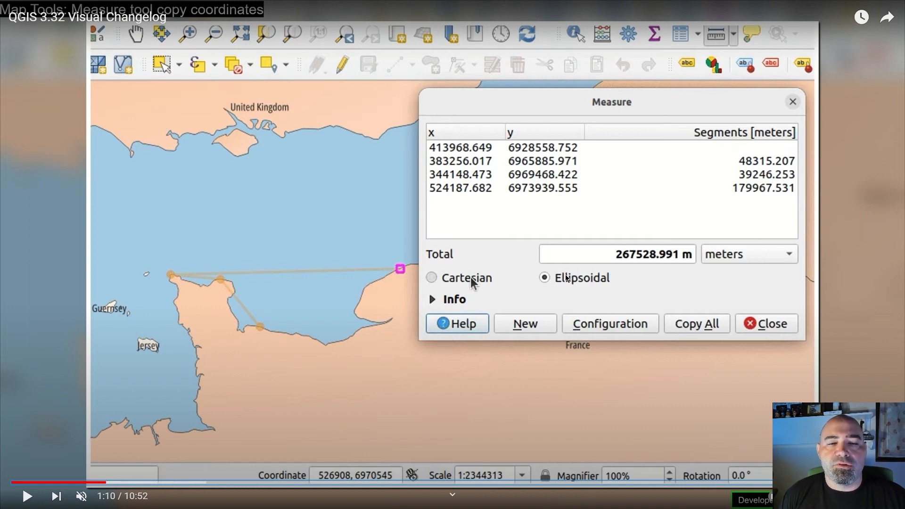
mouse_move(673, 226)
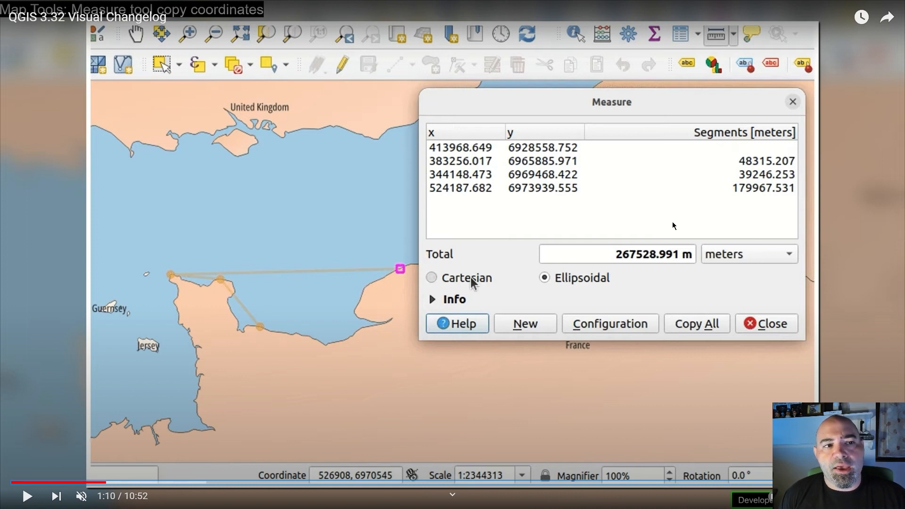
mouse_move(617, 242)
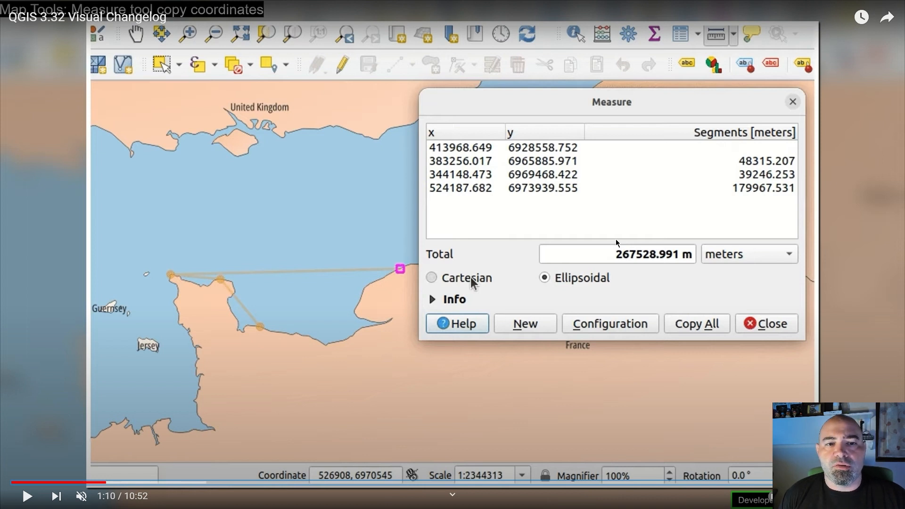
mouse_move(563, 173)
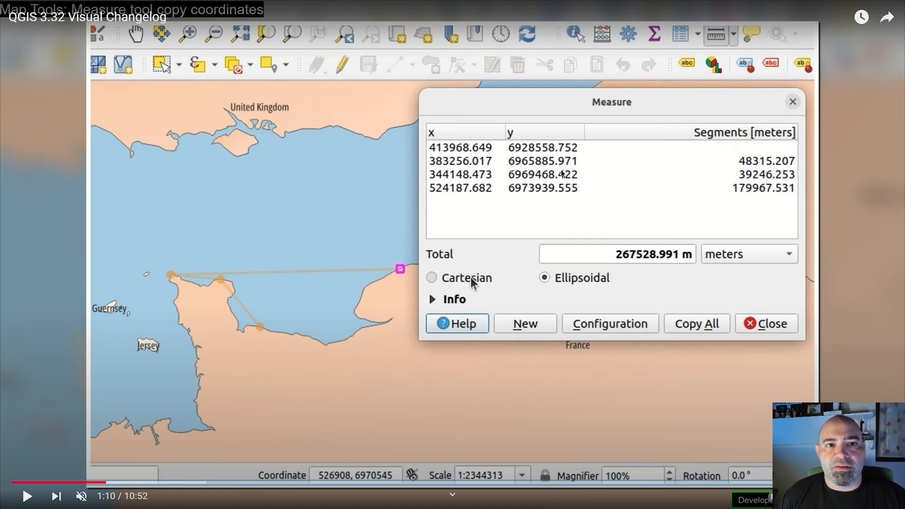
mouse_move(676, 149)
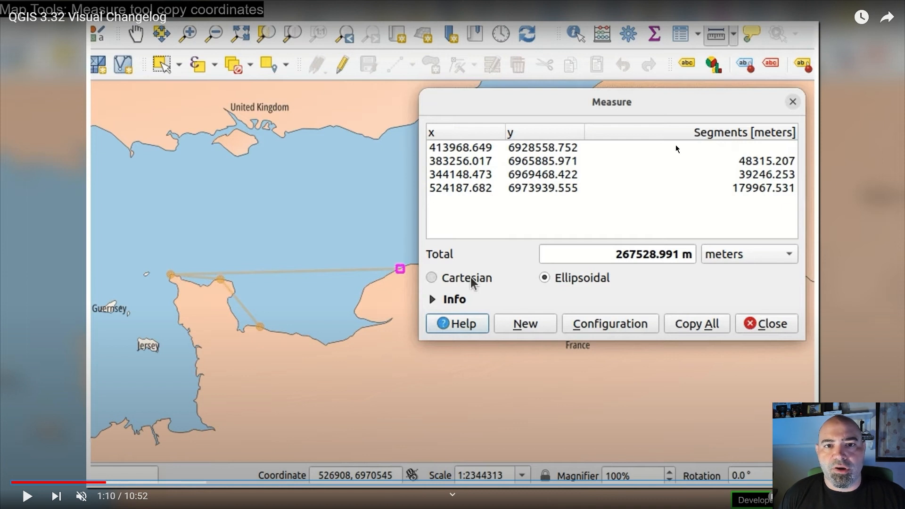
mouse_move(697, 161)
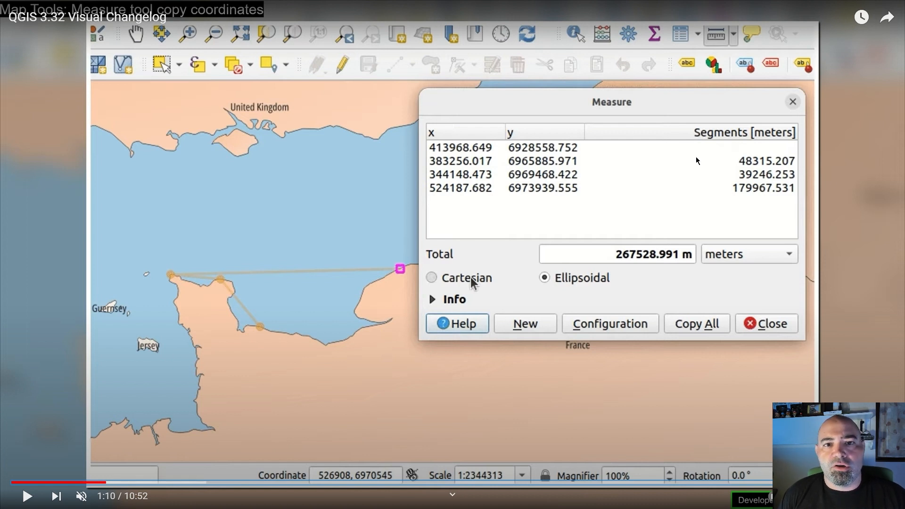
mouse_move(691, 166)
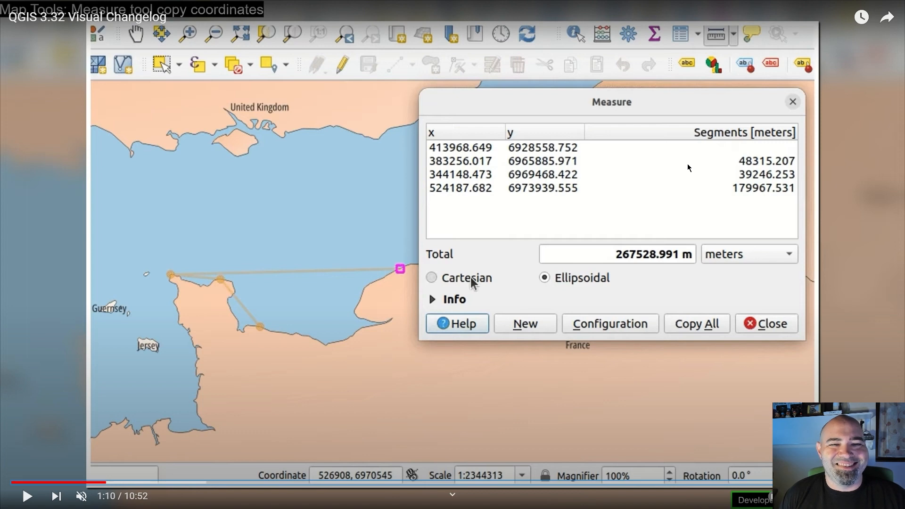
click(430, 278)
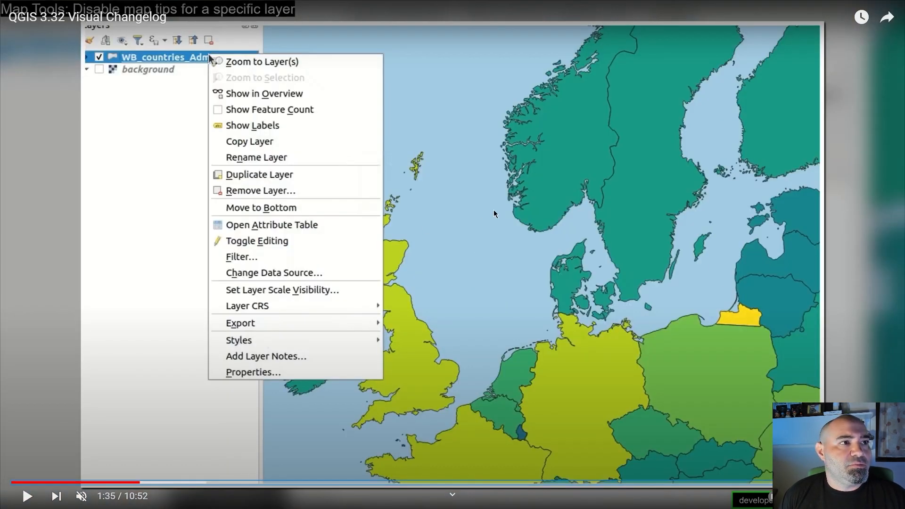
mouse_move(606, 194)
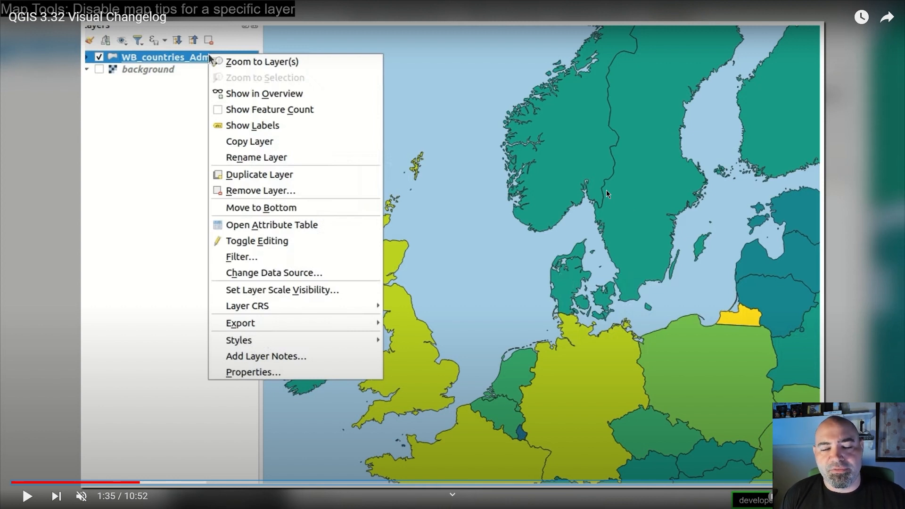
- Skip forward, back, then forward a few seconds around the map tips Layer Properties demo
click(253, 372)
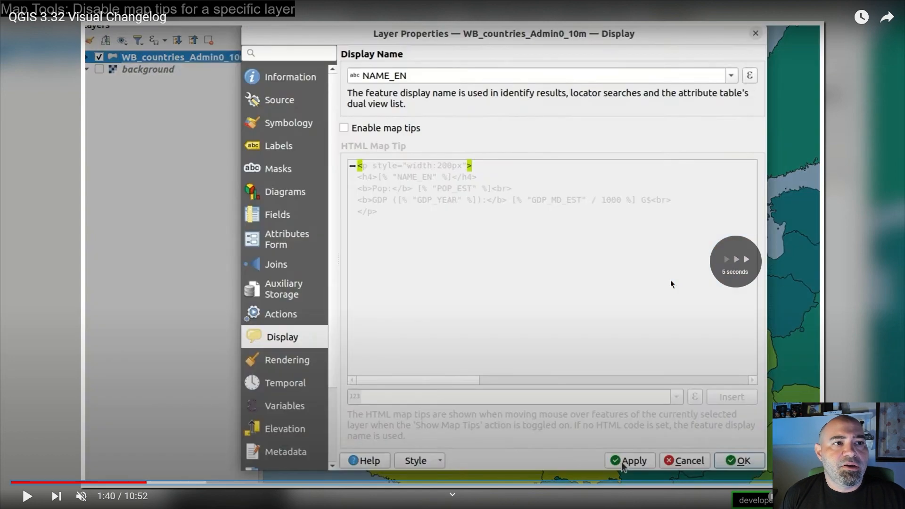
right_click(167, 57)
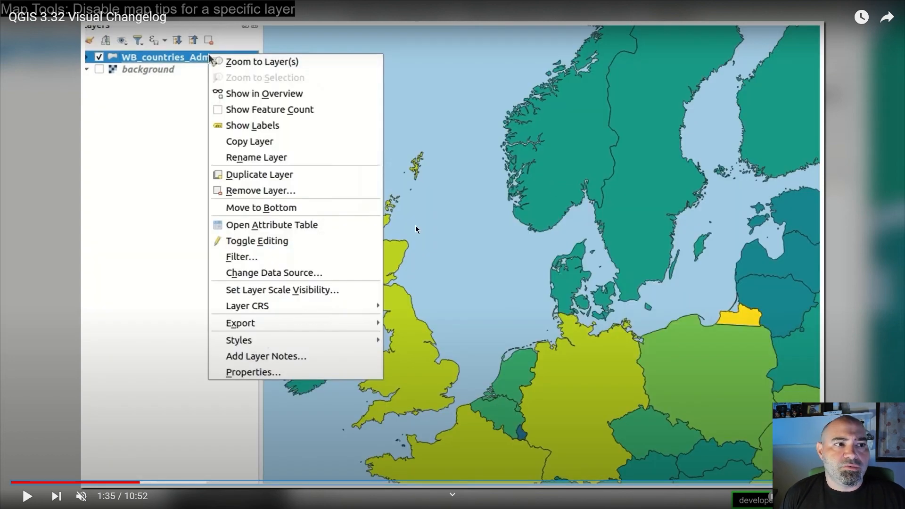
click(253, 372)
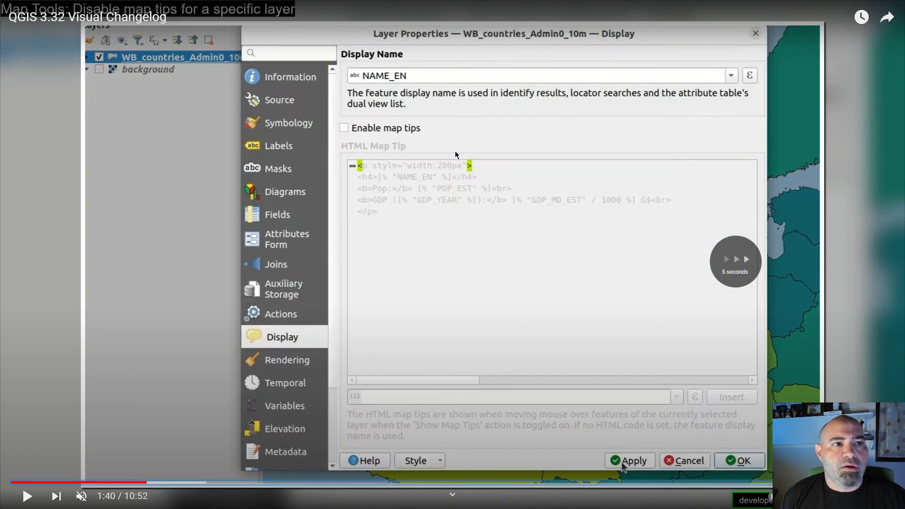
mouse_move(411, 139)
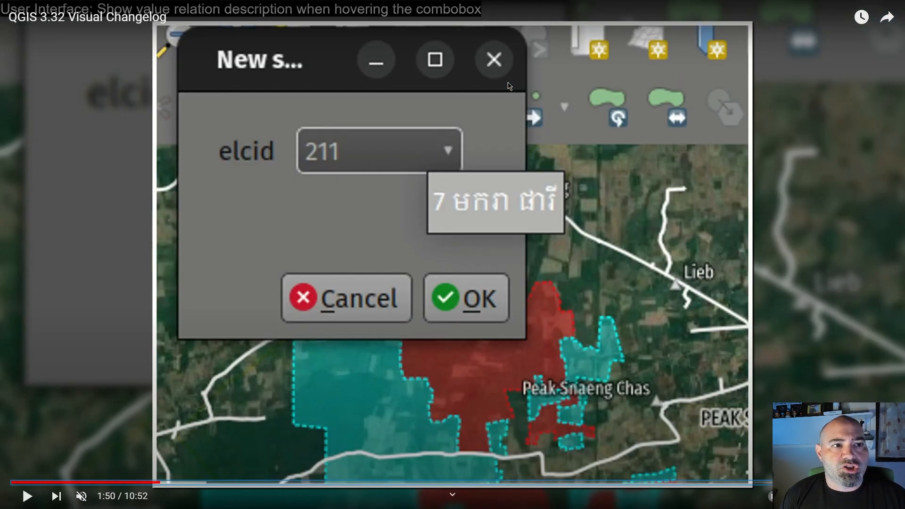
mouse_move(375, 118)
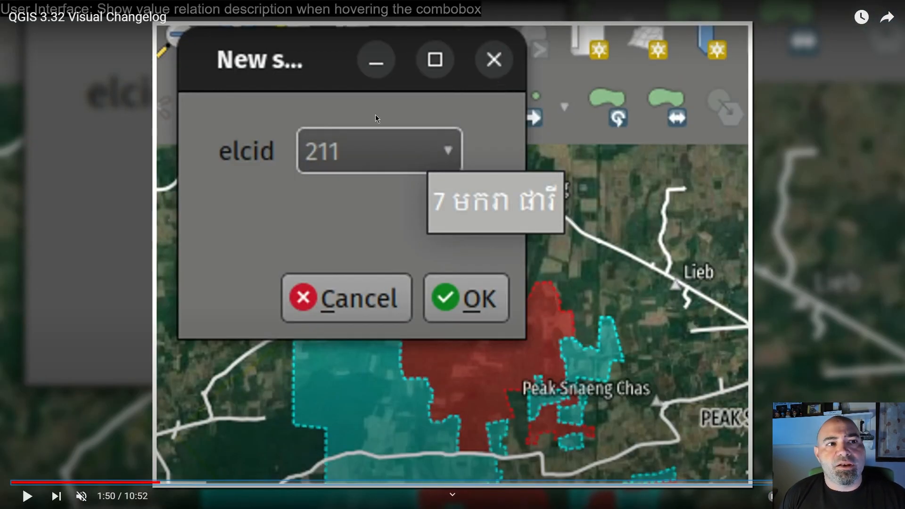
mouse_move(894, 147)
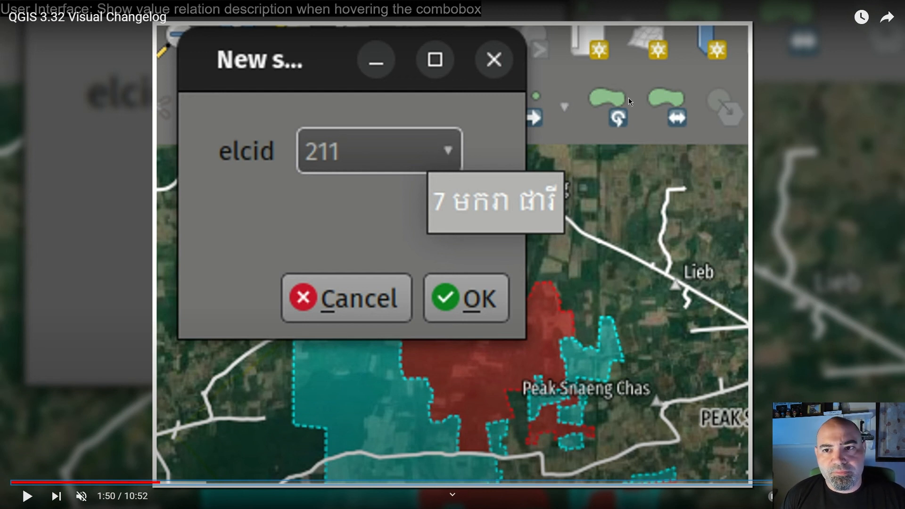
mouse_move(323, 162)
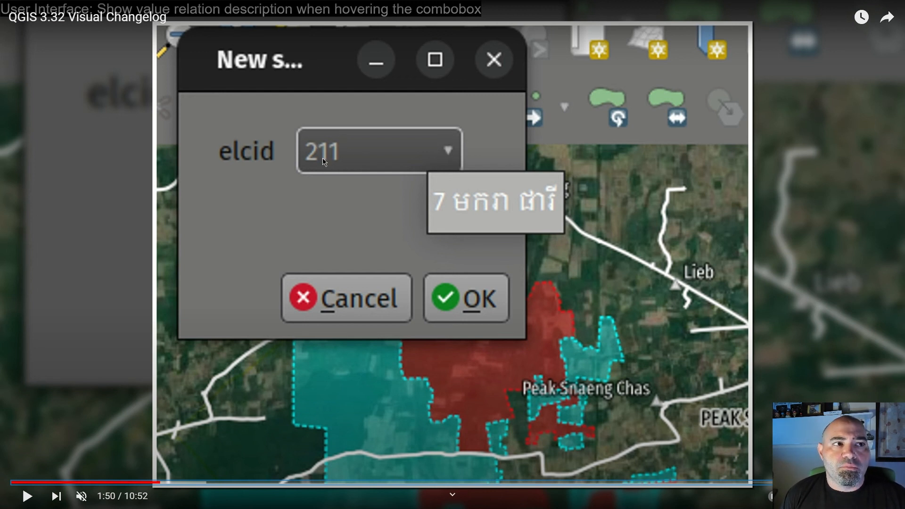
mouse_move(482, 142)
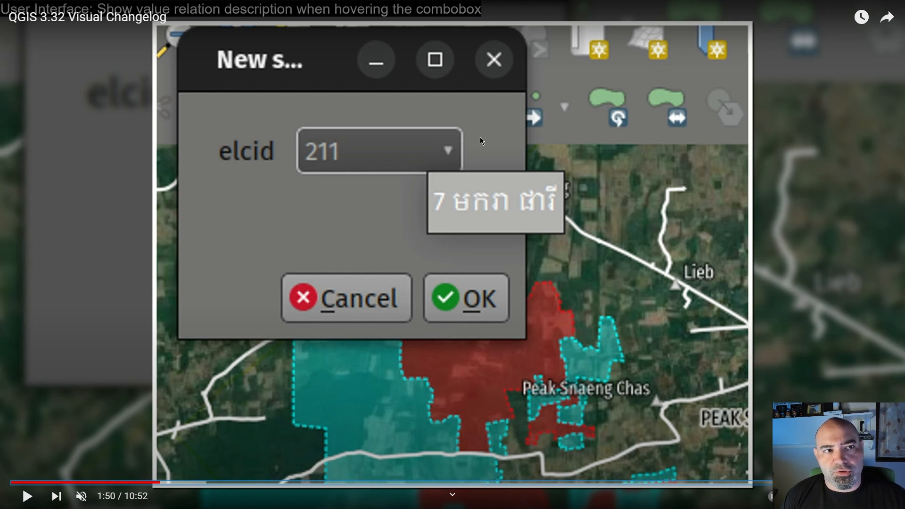
mouse_move(394, 230)
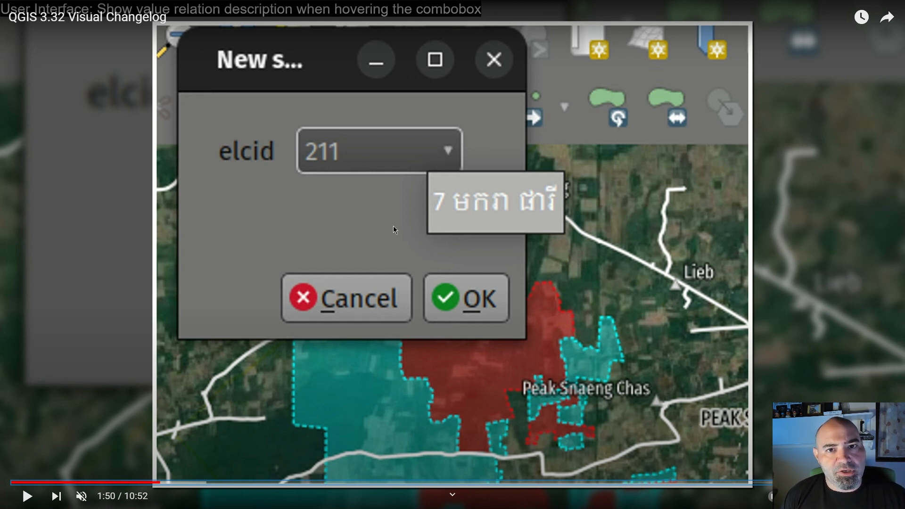
mouse_move(571, 283)
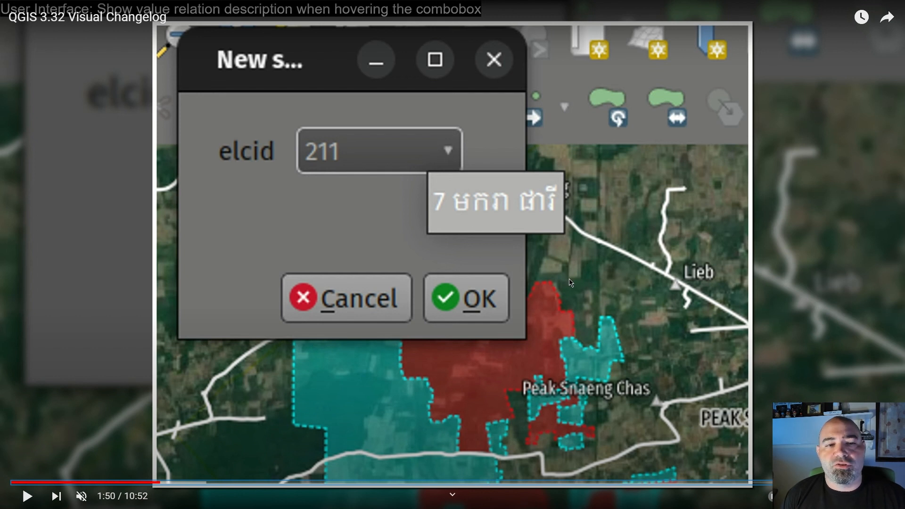
mouse_move(409, 143)
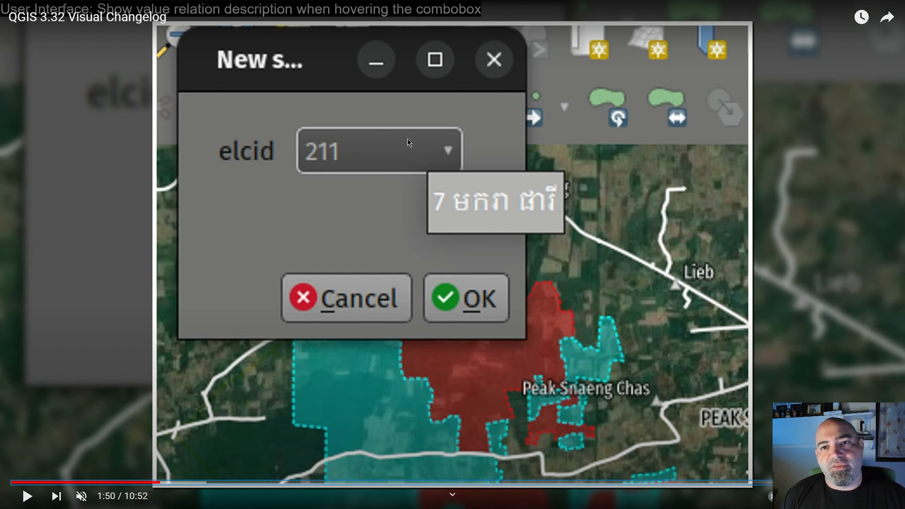
mouse_move(414, 144)
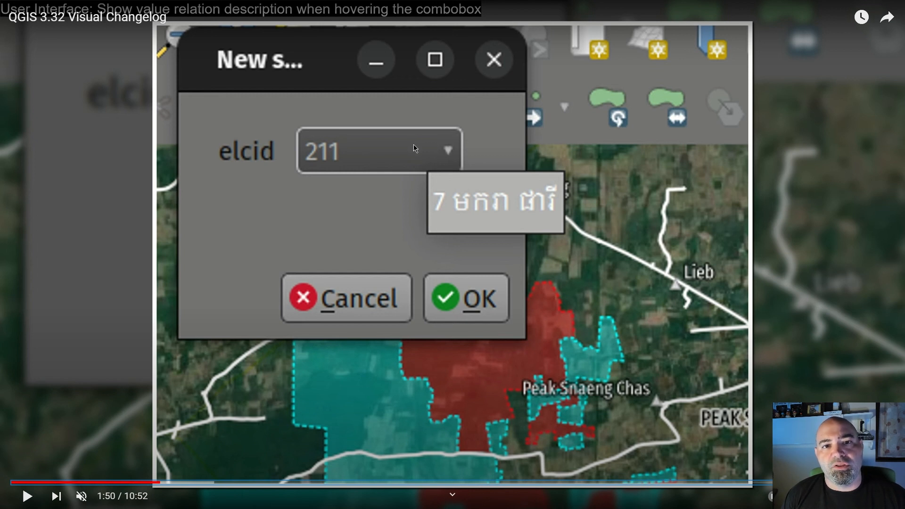
mouse_move(407, 156)
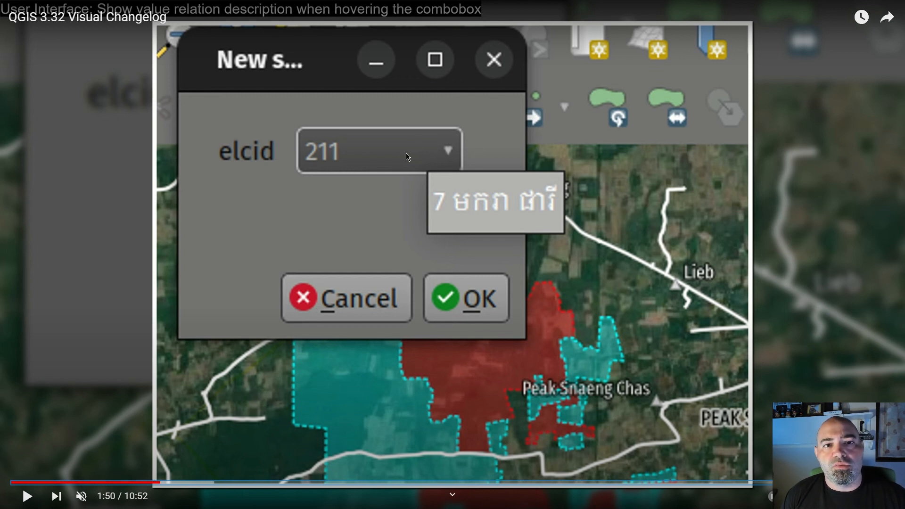
mouse_move(494, 190)
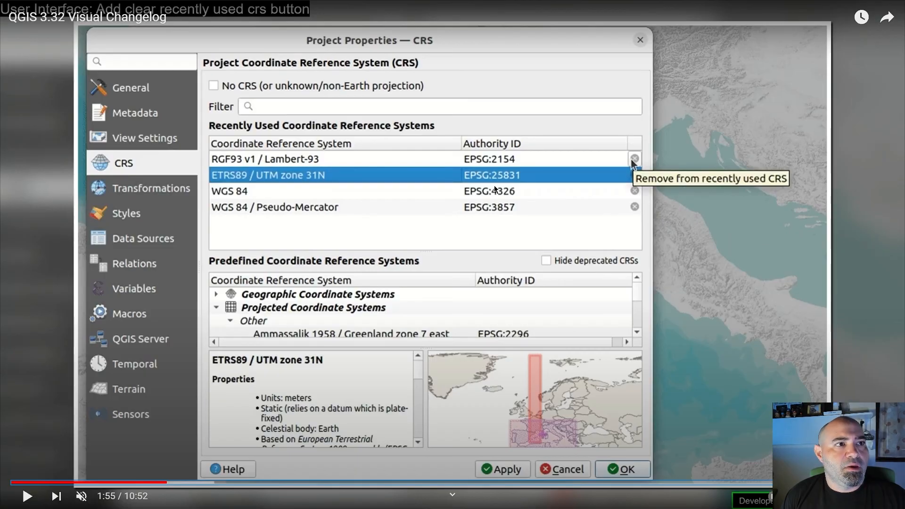
mouse_move(604, 122)
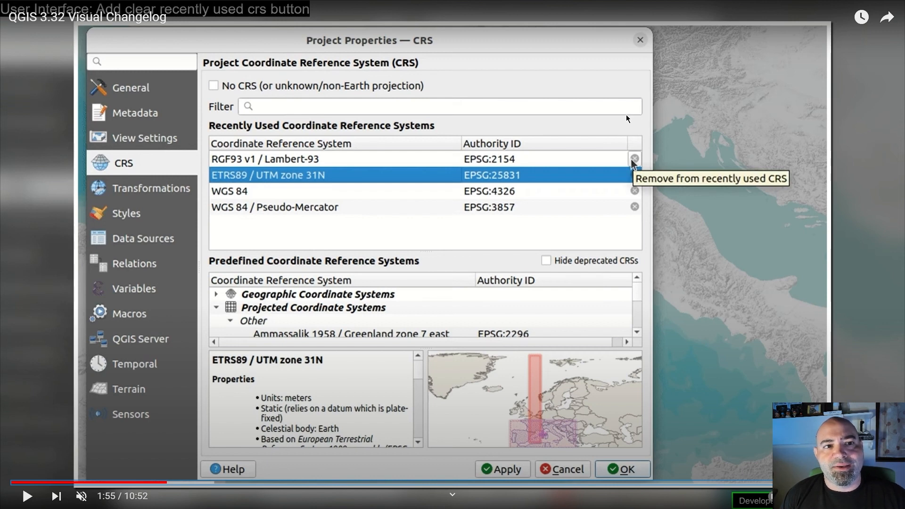
mouse_move(718, 153)
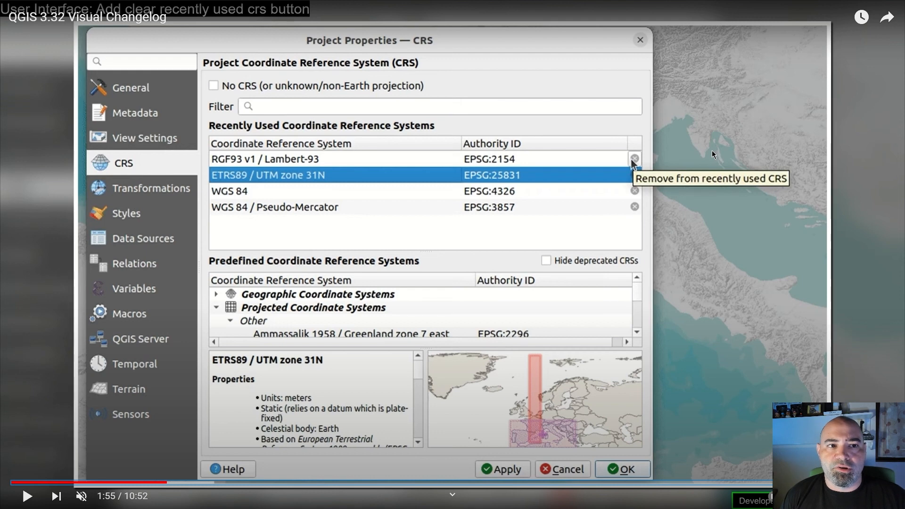
mouse_move(479, 267)
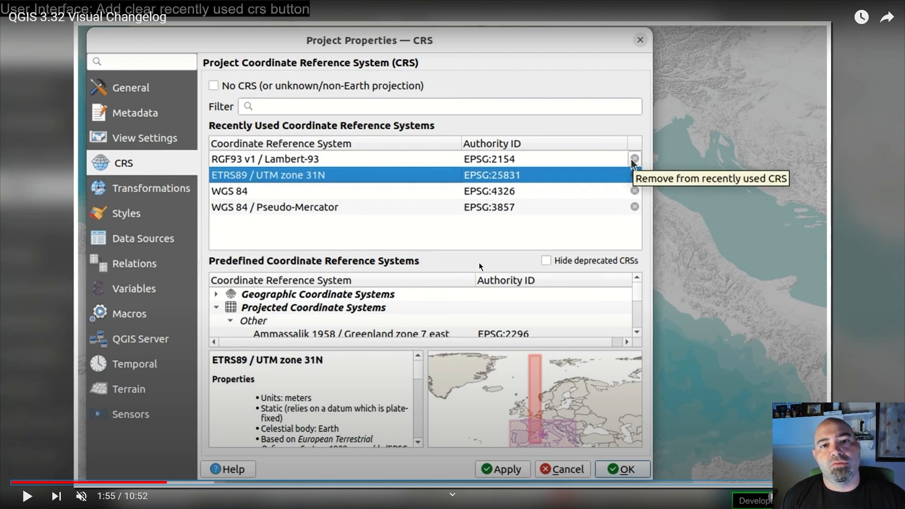
mouse_move(526, 88)
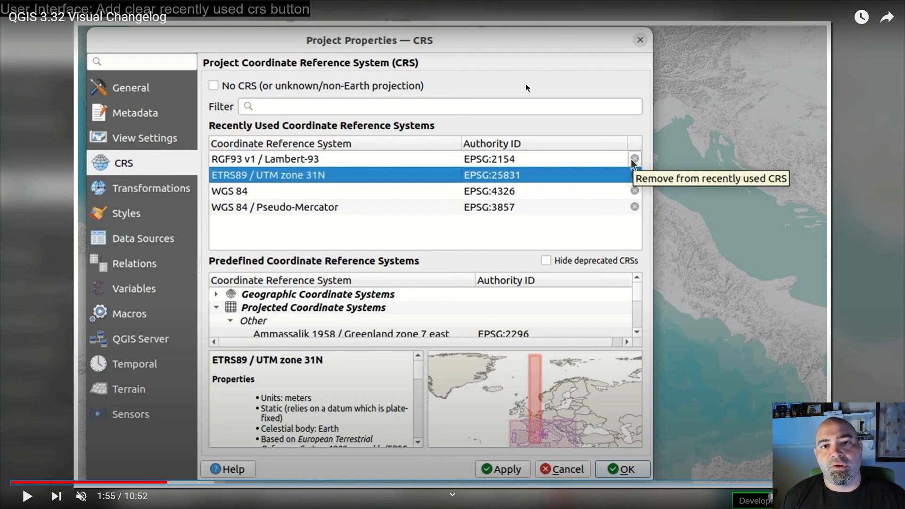
mouse_move(590, 152)
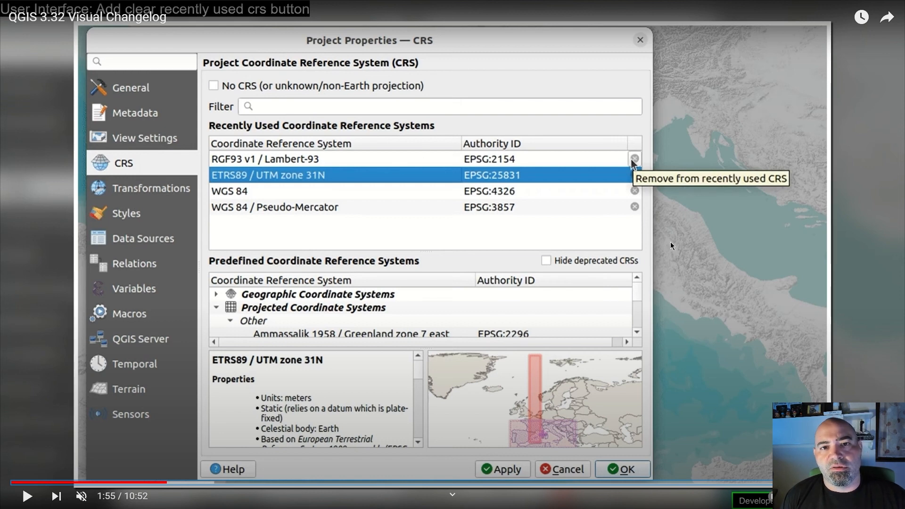
mouse_move(740, 200)
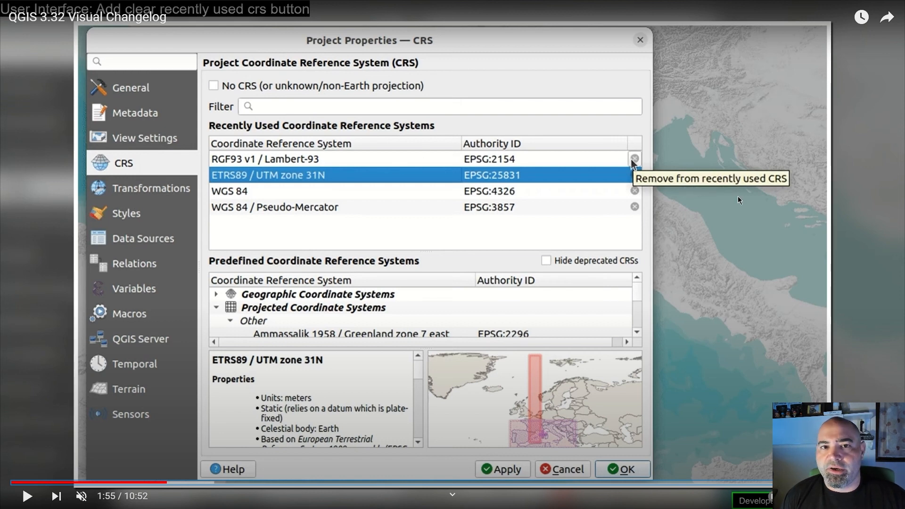
- Play the clear recently used CRS demo until the list shows two entries
click(633, 159)
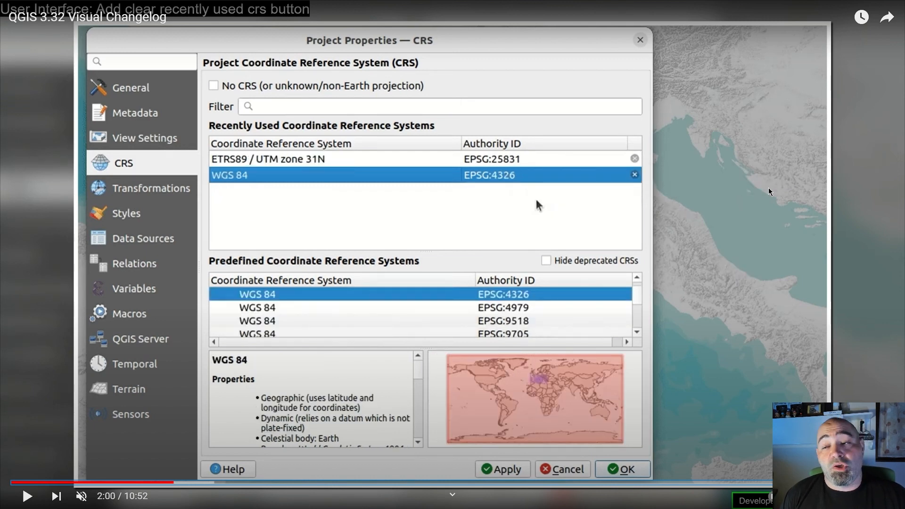
mouse_move(708, 207)
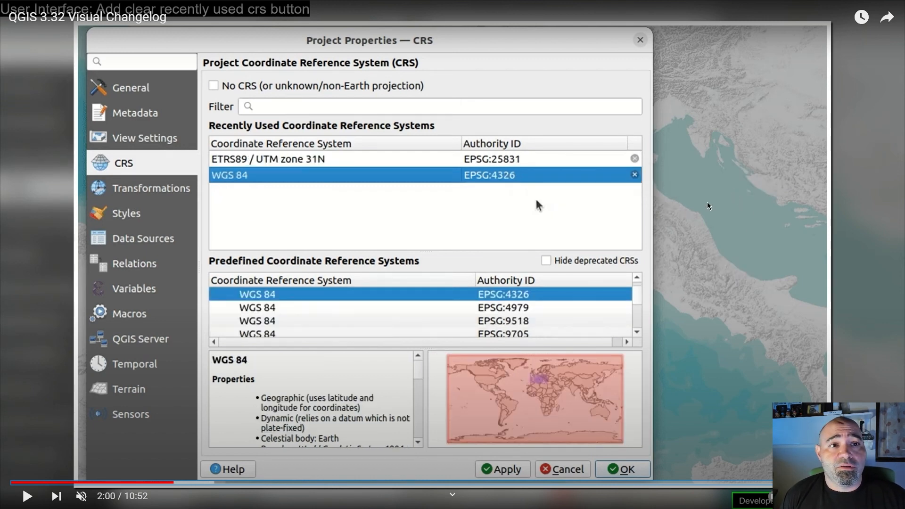
mouse_move(643, 172)
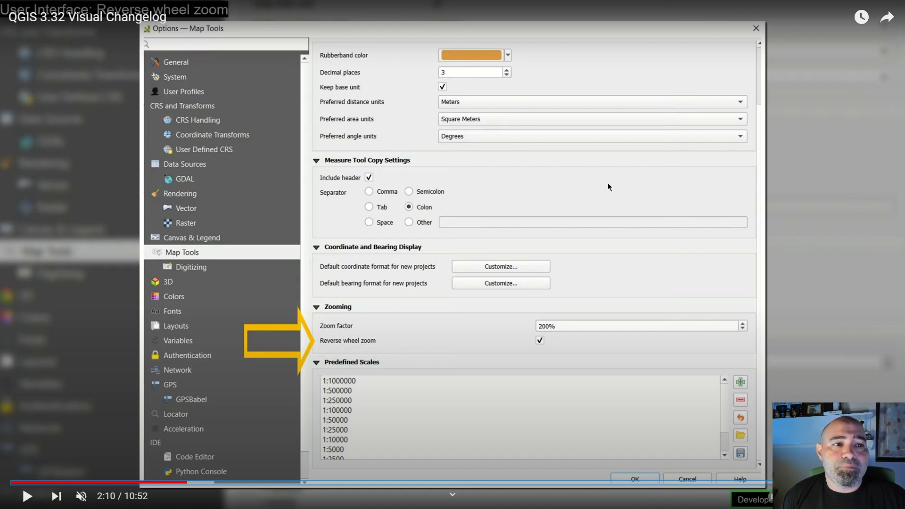
mouse_move(537, 199)
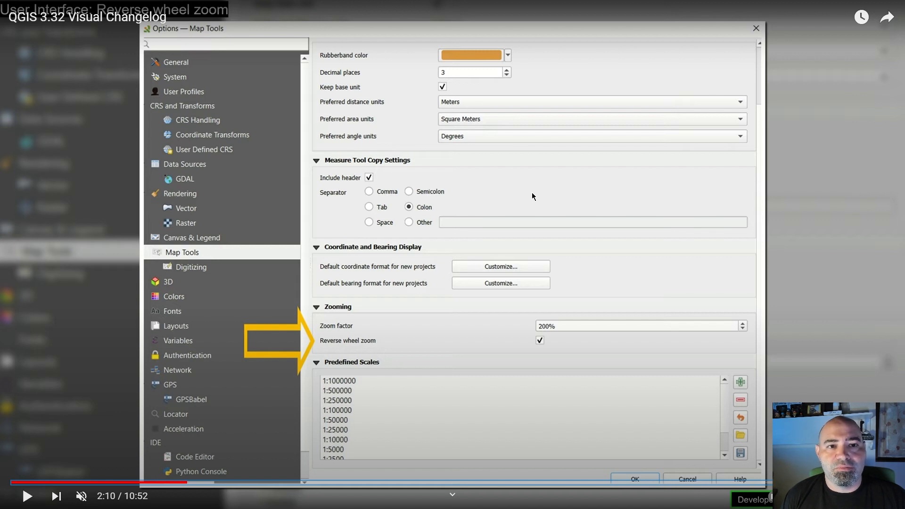
mouse_move(601, 197)
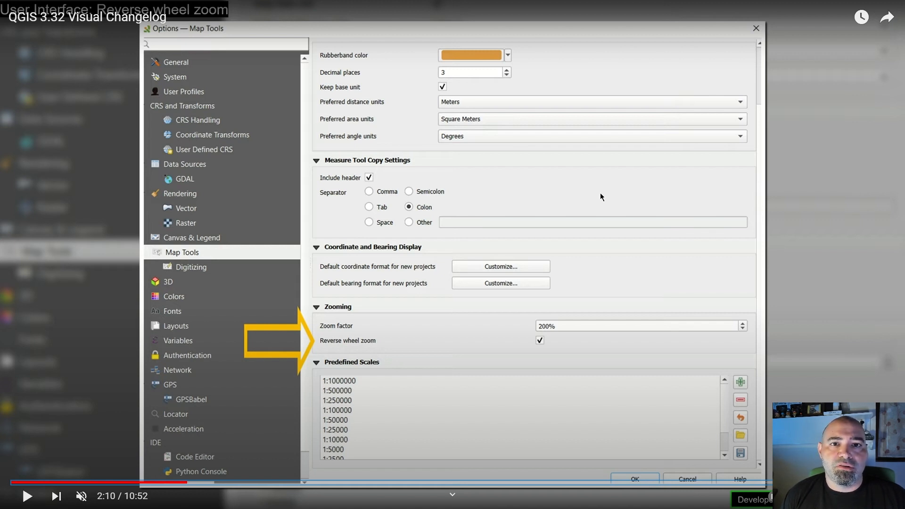
mouse_move(598, 197)
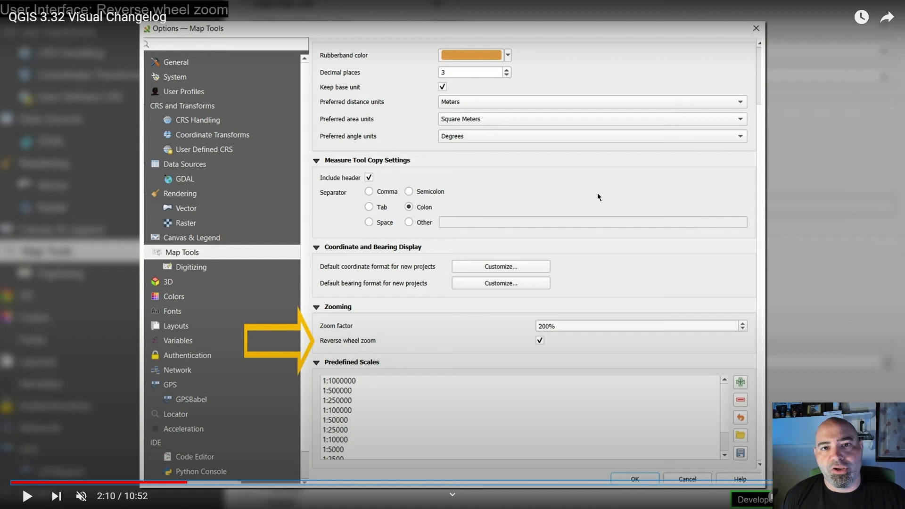
mouse_move(594, 196)
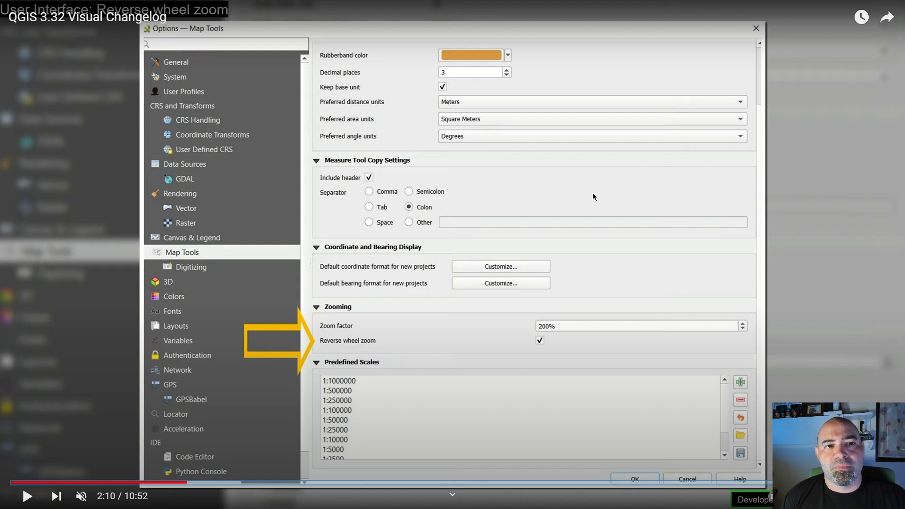
mouse_move(551, 233)
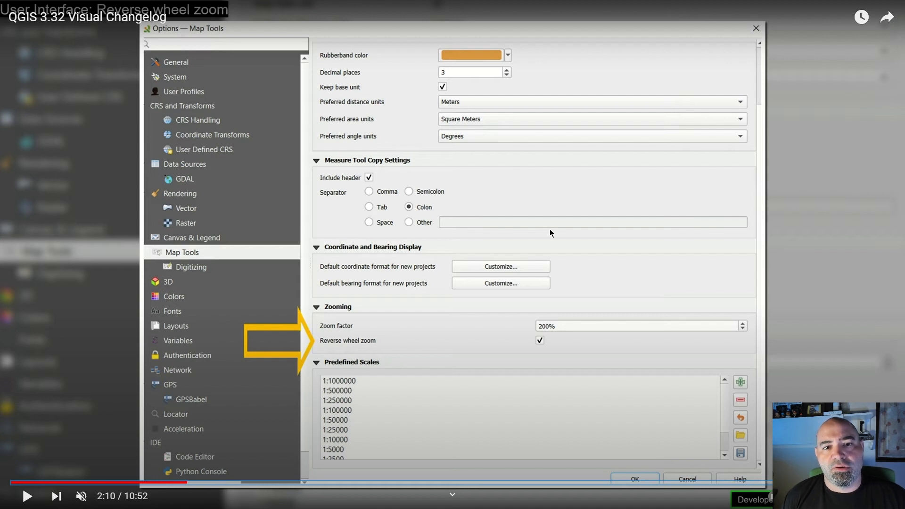
mouse_move(534, 265)
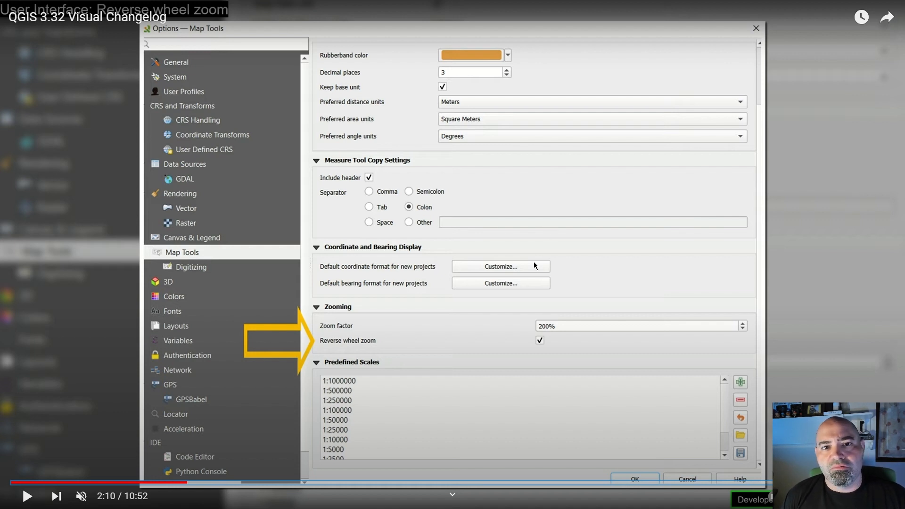
mouse_move(586, 305)
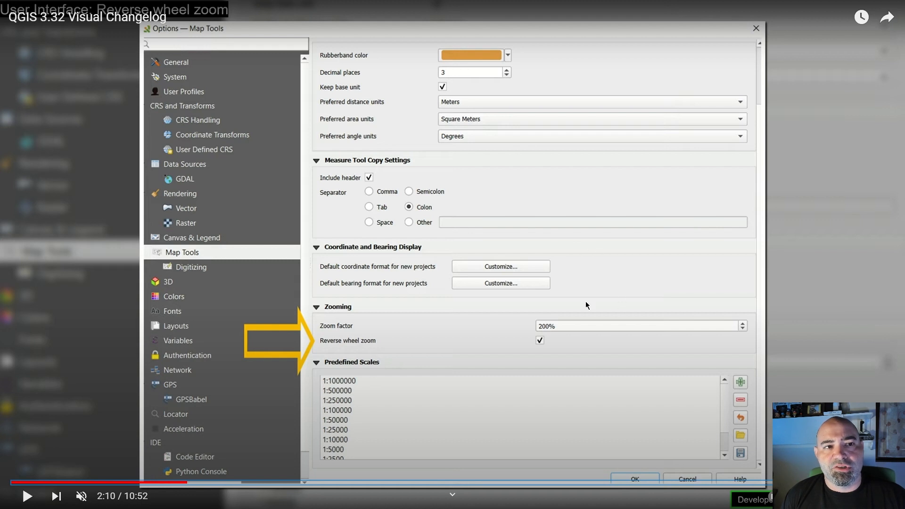
mouse_move(713, 127)
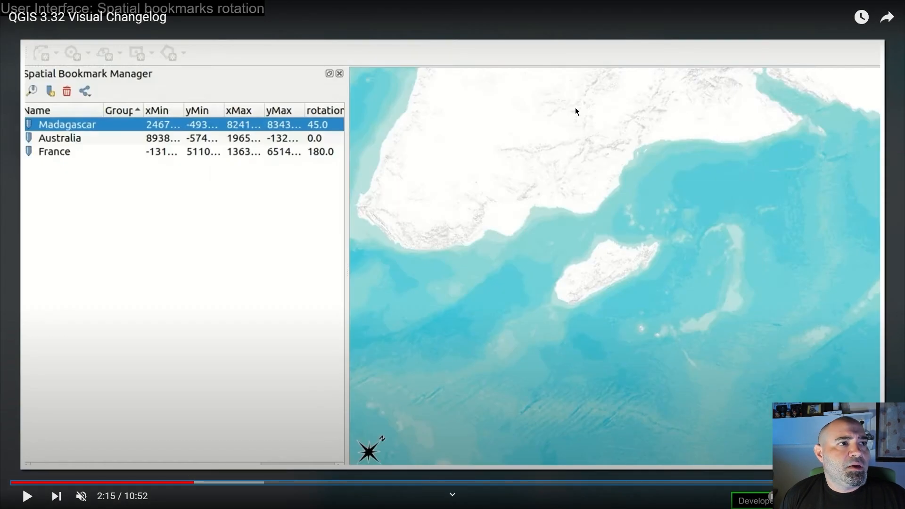
mouse_move(205, 226)
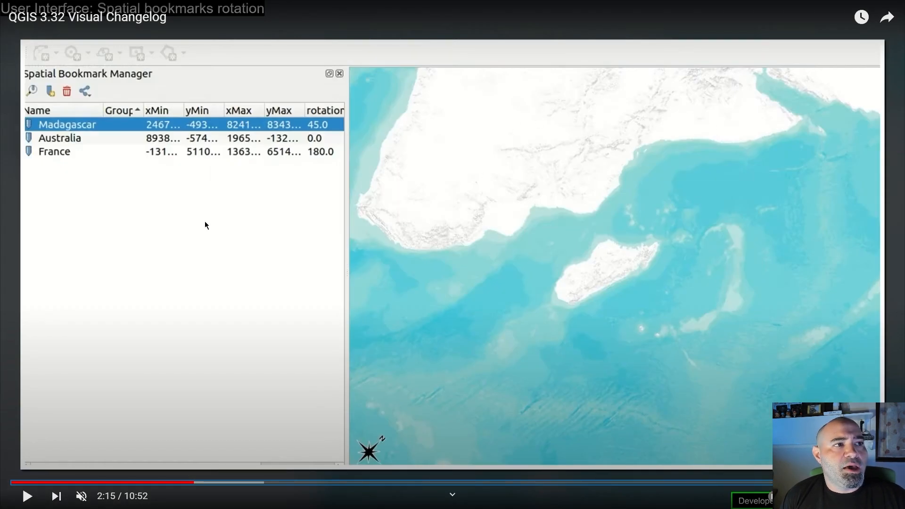
mouse_move(624, 158)
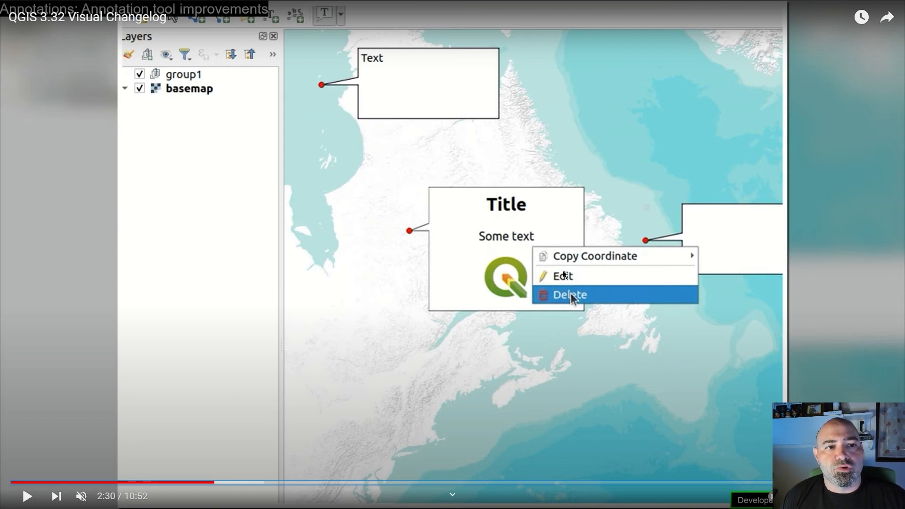
mouse_move(558, 231)
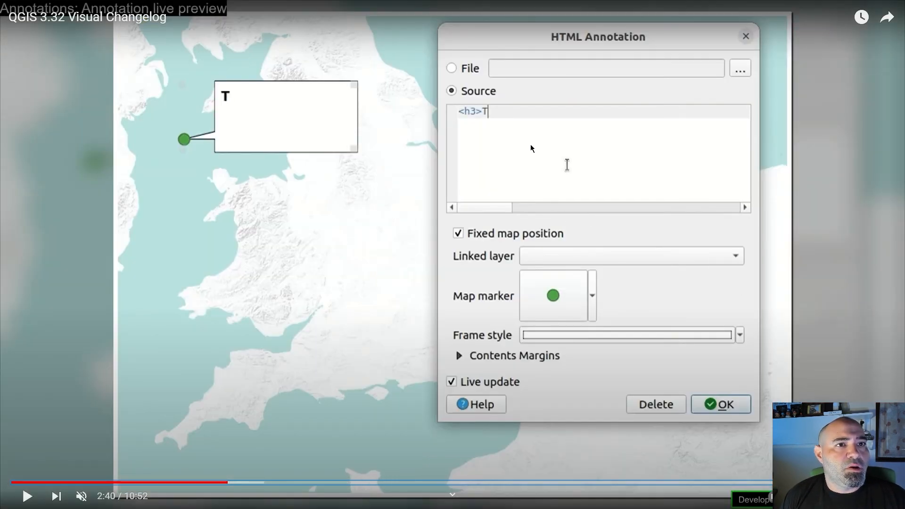
mouse_move(576, 207)
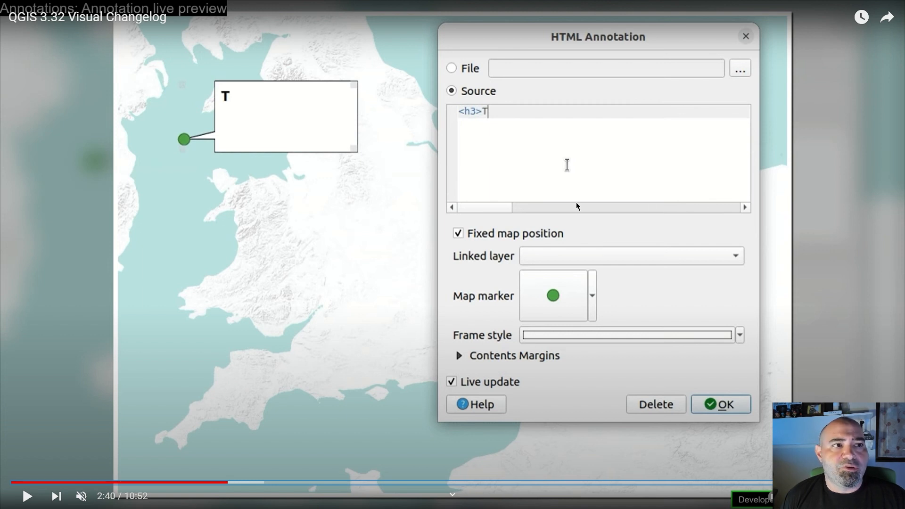
mouse_move(631, 200)
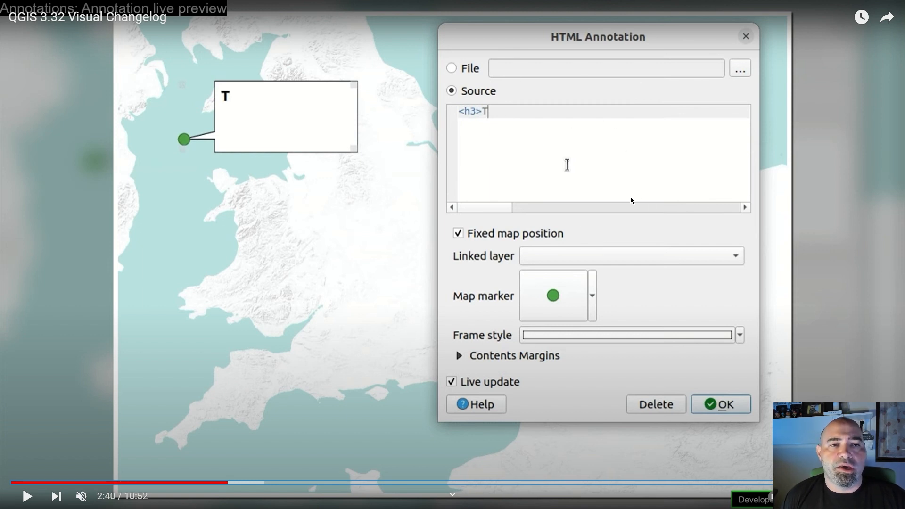
mouse_move(622, 242)
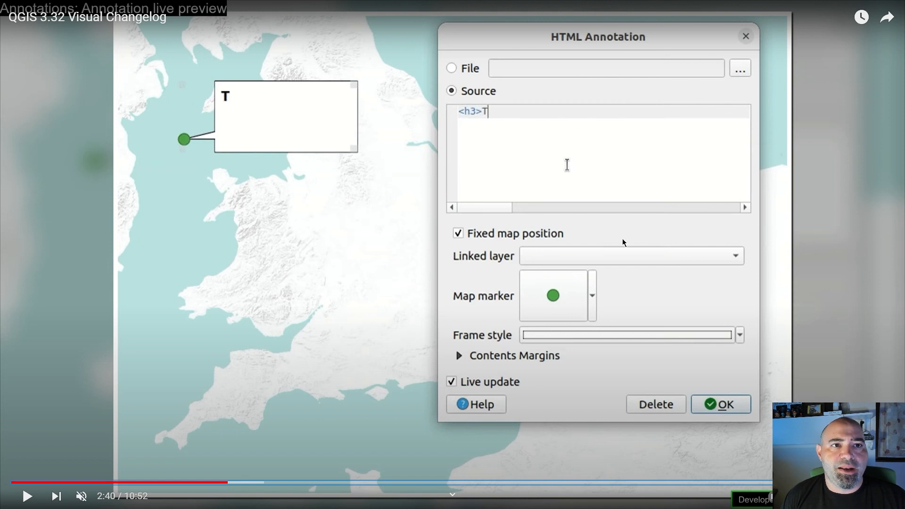
mouse_move(264, 103)
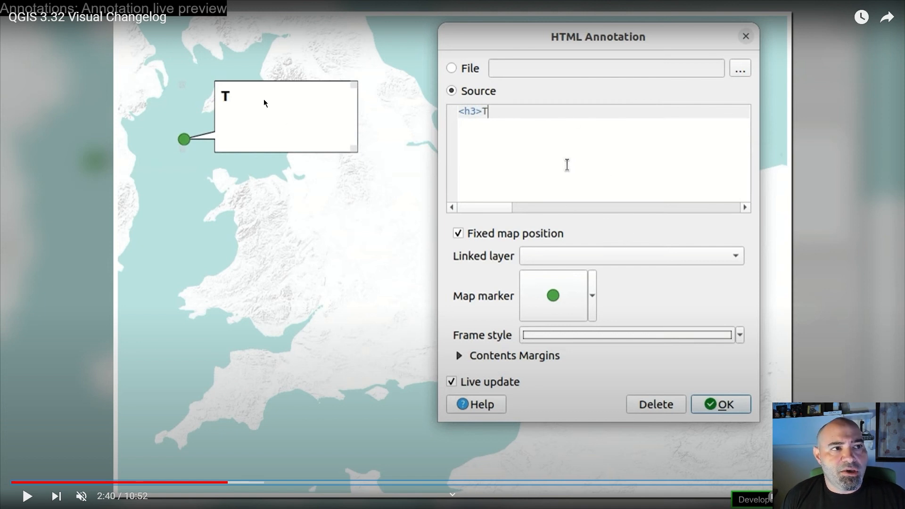
mouse_move(568, 152)
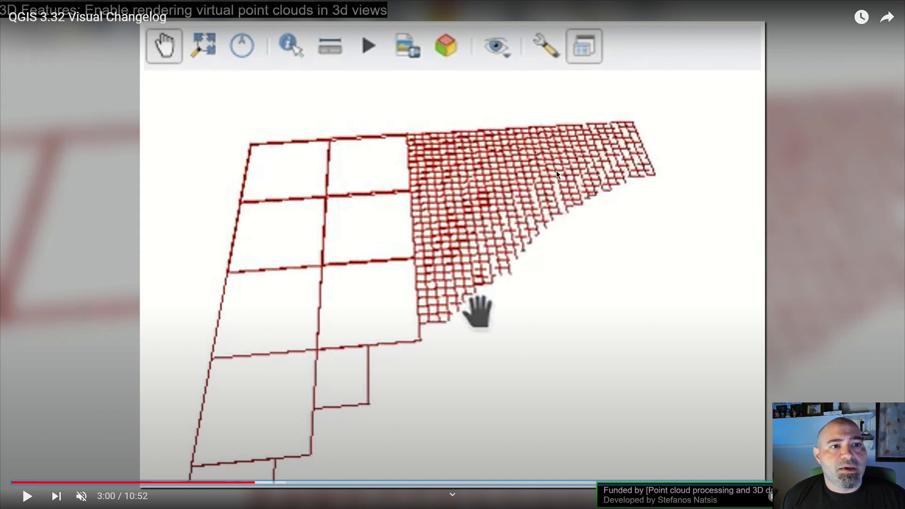
mouse_move(394, 25)
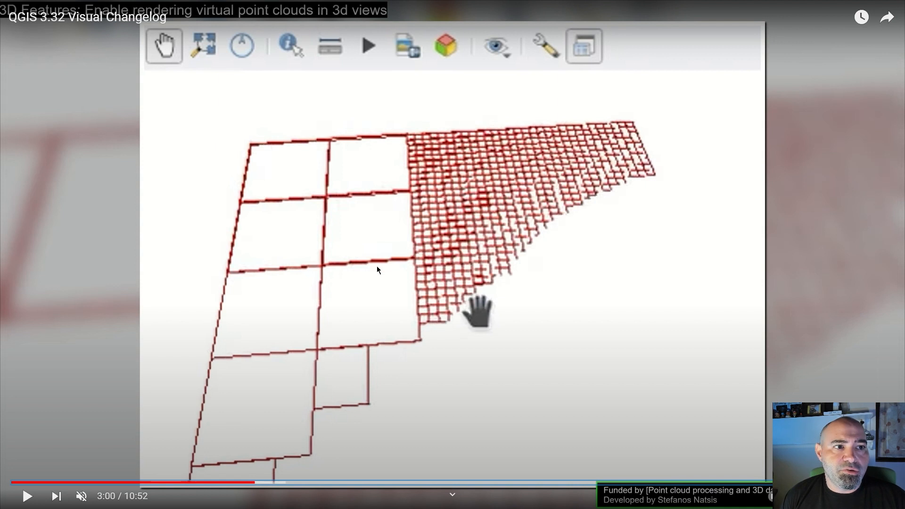
mouse_move(247, 302)
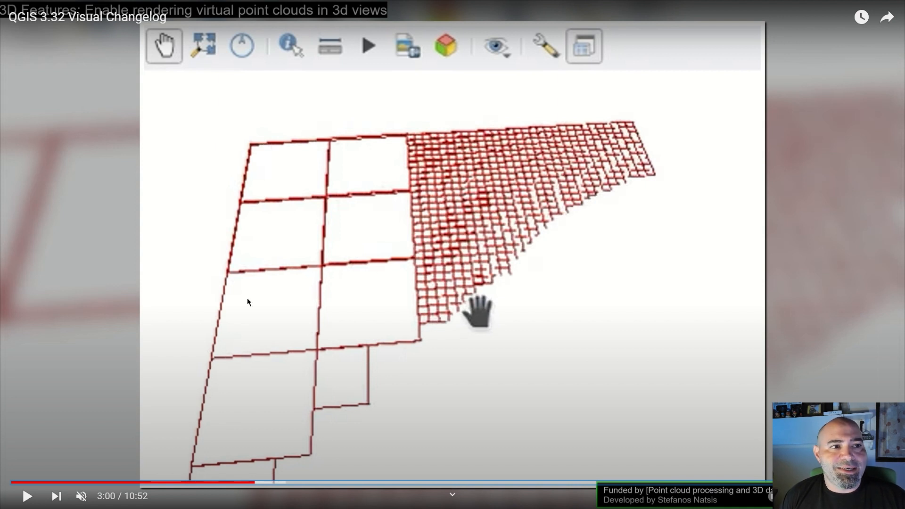
mouse_move(257, 310)
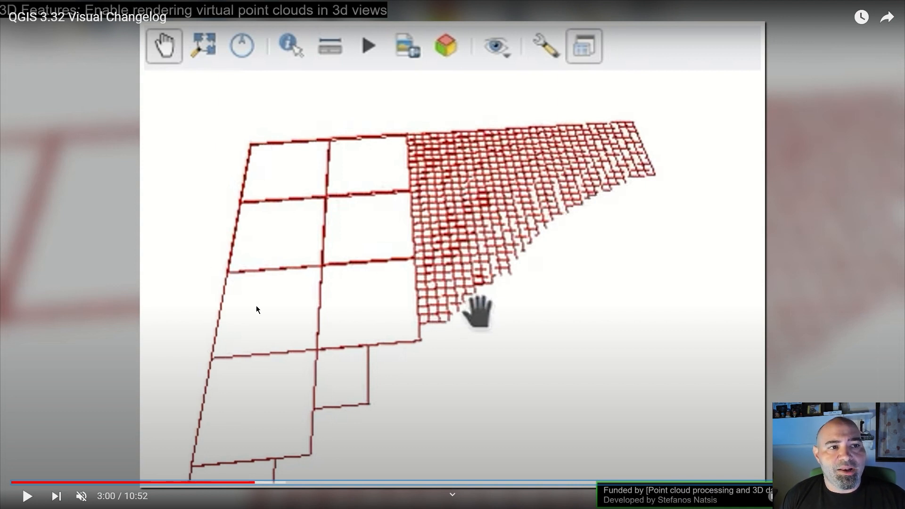
mouse_move(548, 171)
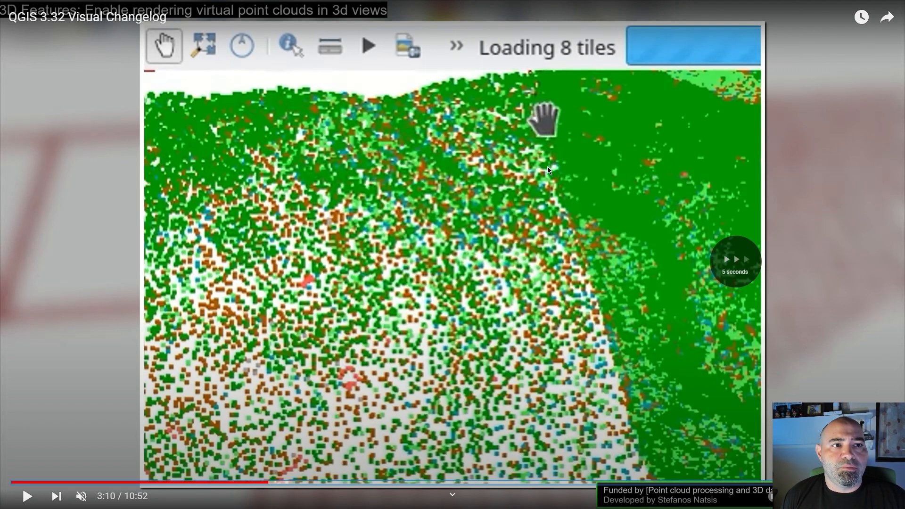
mouse_move(426, 290)
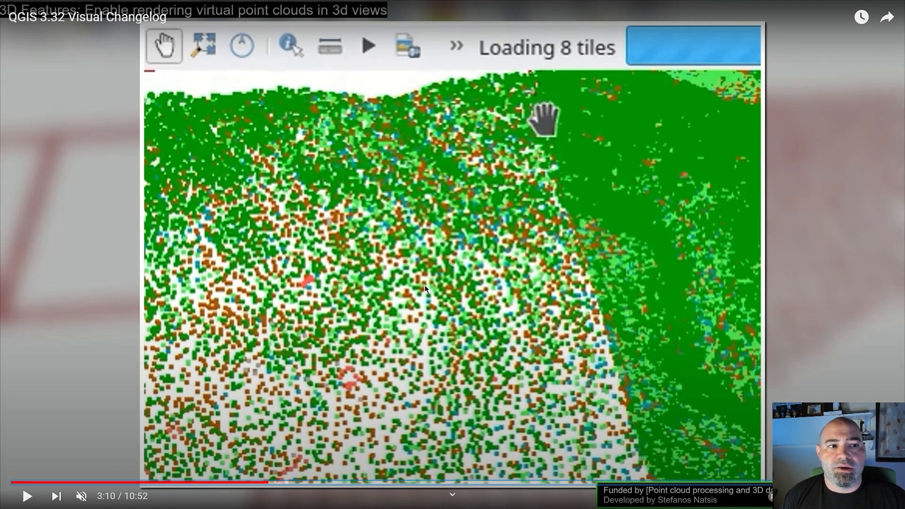
mouse_move(489, 185)
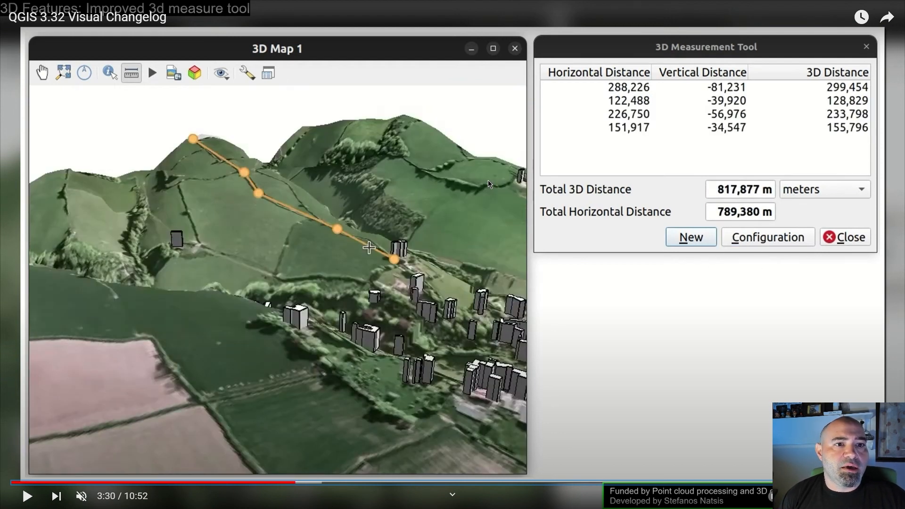
mouse_move(445, 276)
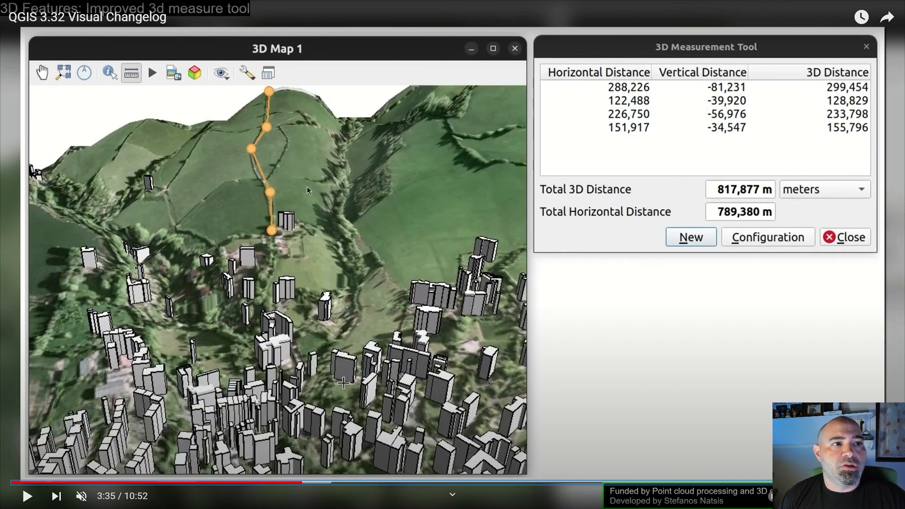
- Play the improved 3D measure tool demo to the 29,529 m building height
click(691, 237)
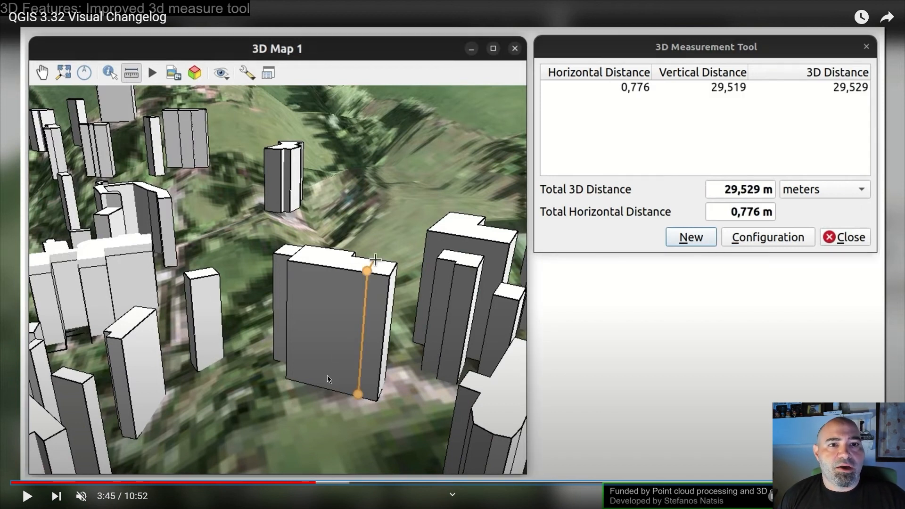
mouse_move(357, 377)
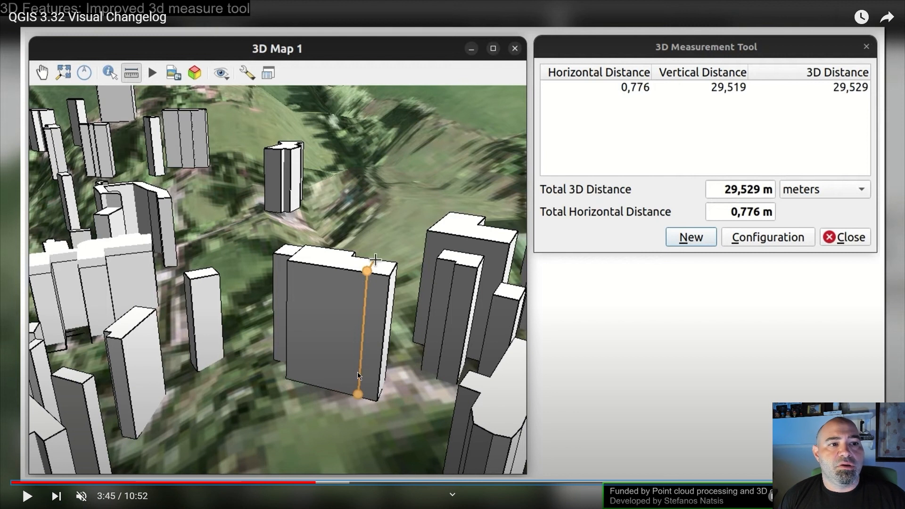
mouse_move(322, 329)
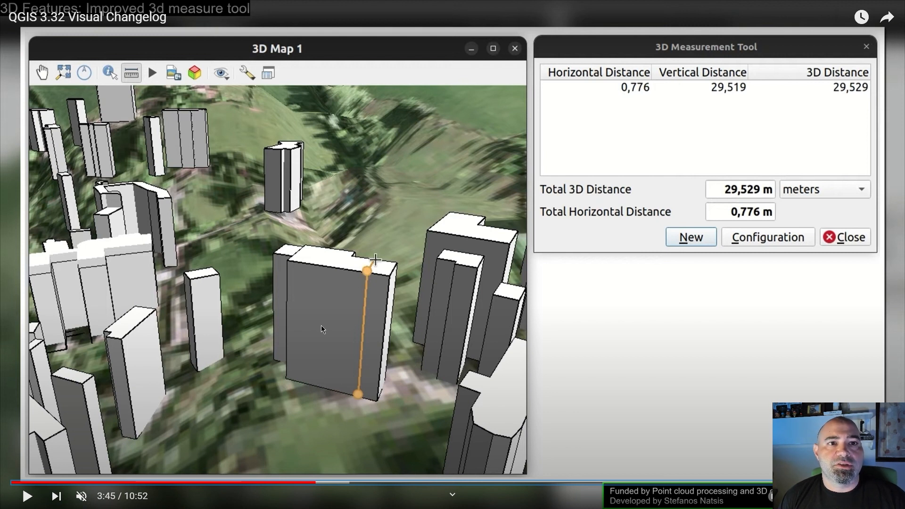
mouse_move(432, 255)
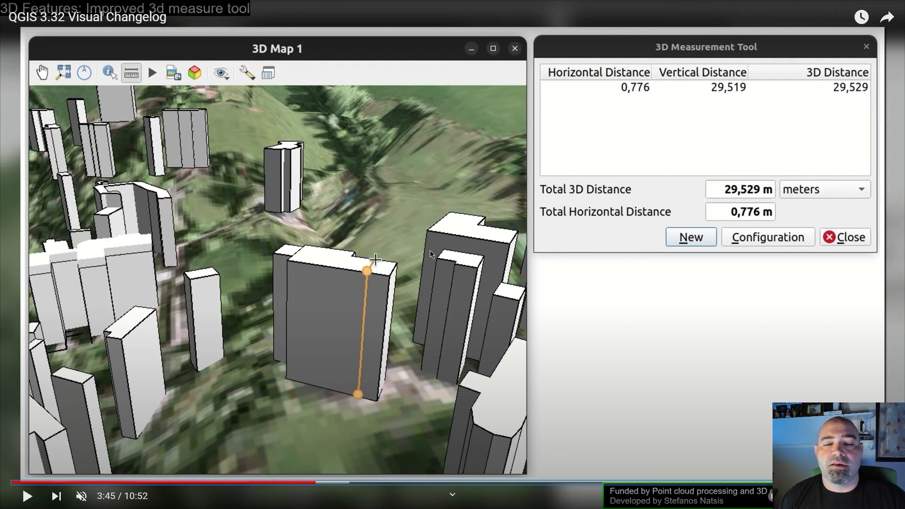
mouse_move(800, 103)
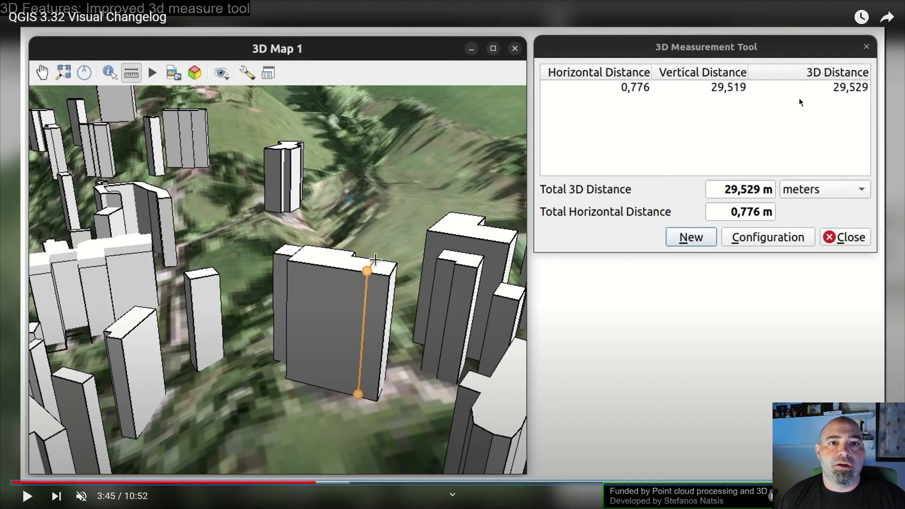
mouse_move(715, 195)
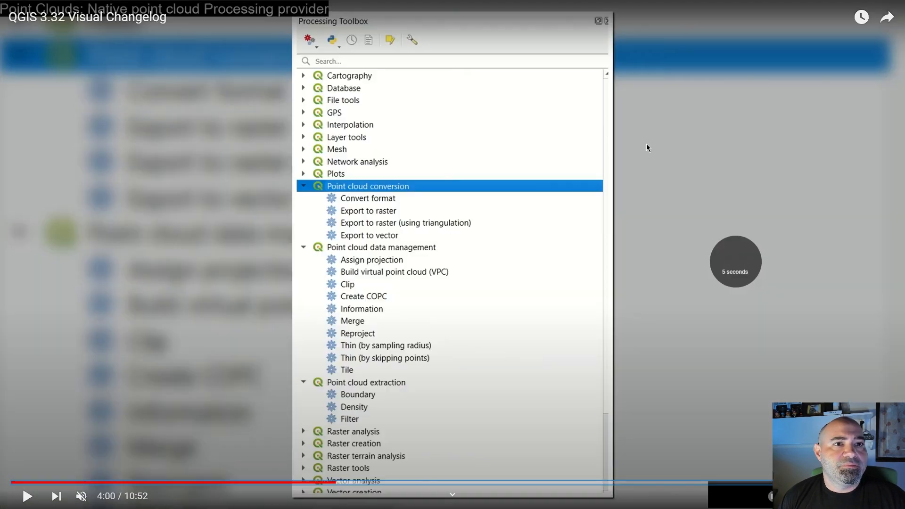
mouse_move(526, 169)
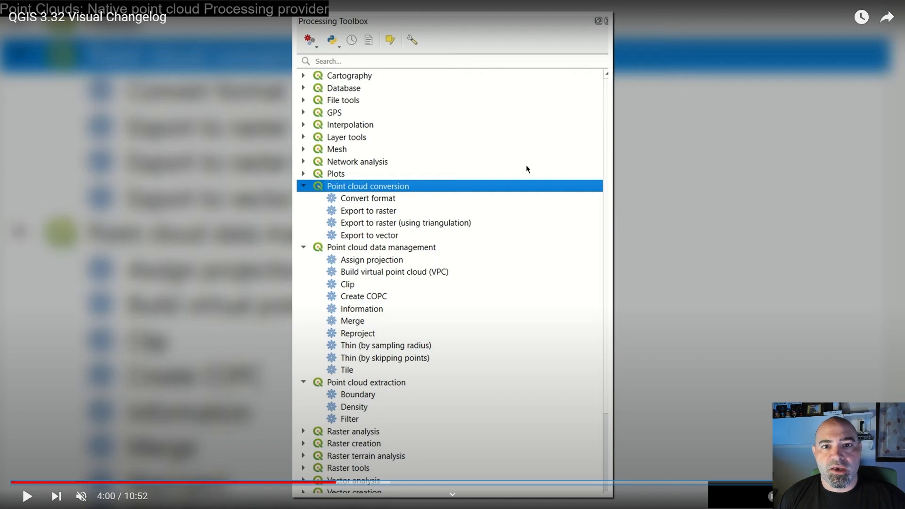
mouse_move(396, 294)
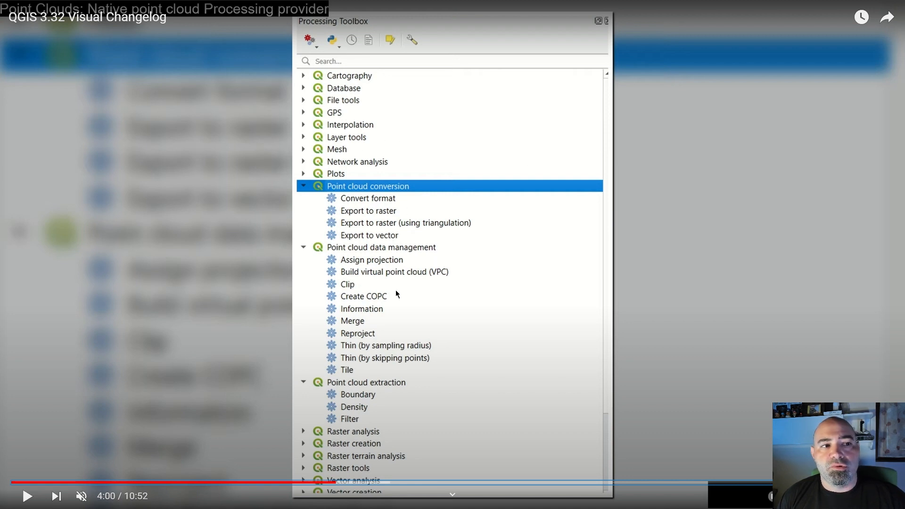
mouse_move(439, 131)
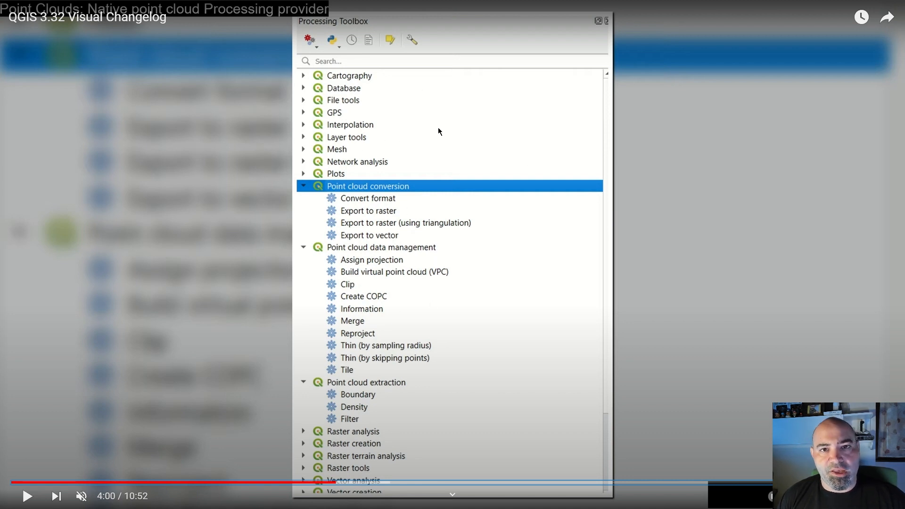
mouse_move(440, 162)
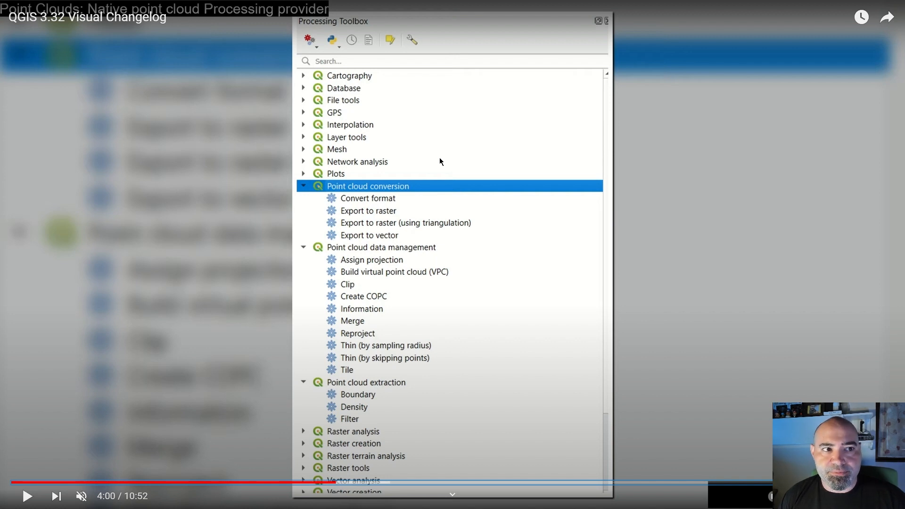
mouse_move(374, 198)
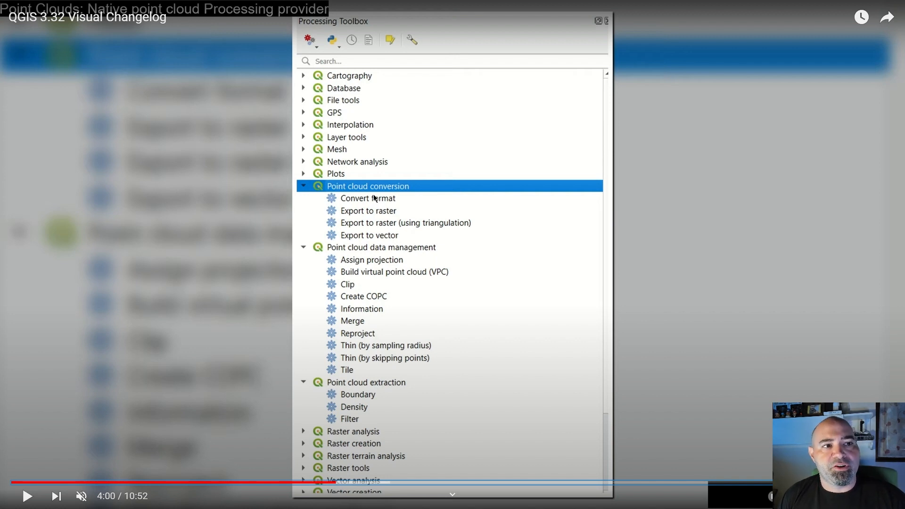
mouse_move(477, 221)
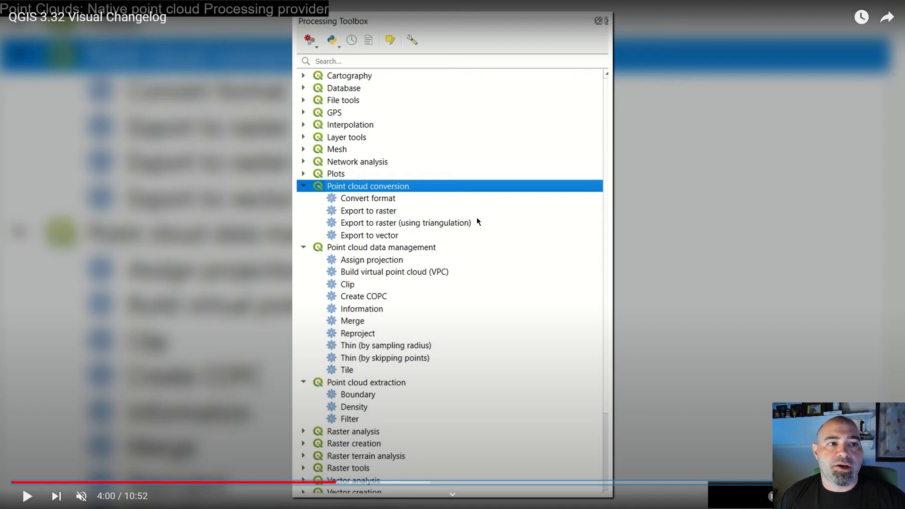
mouse_move(360, 296)
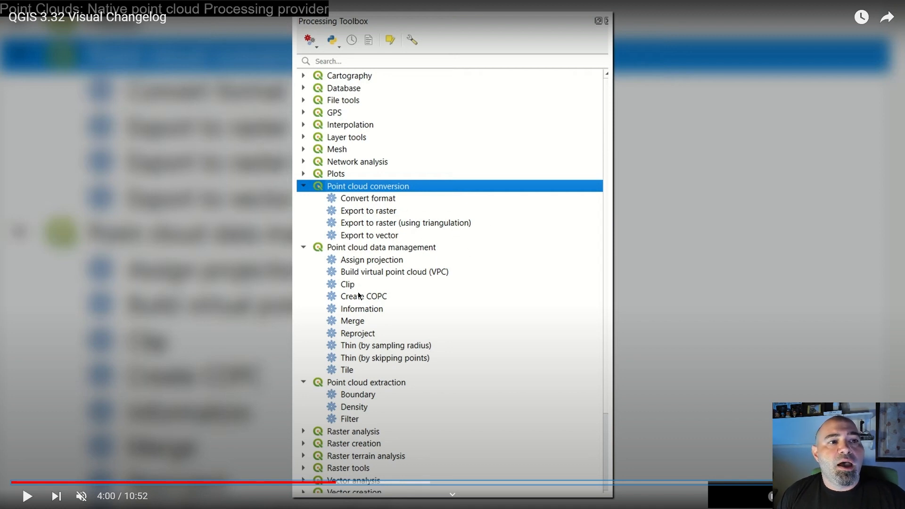
mouse_move(390, 397)
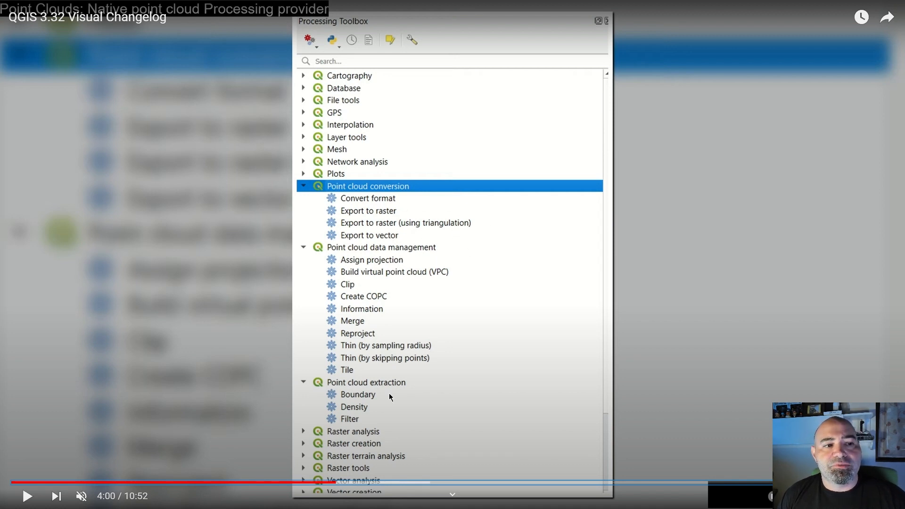
mouse_move(414, 374)
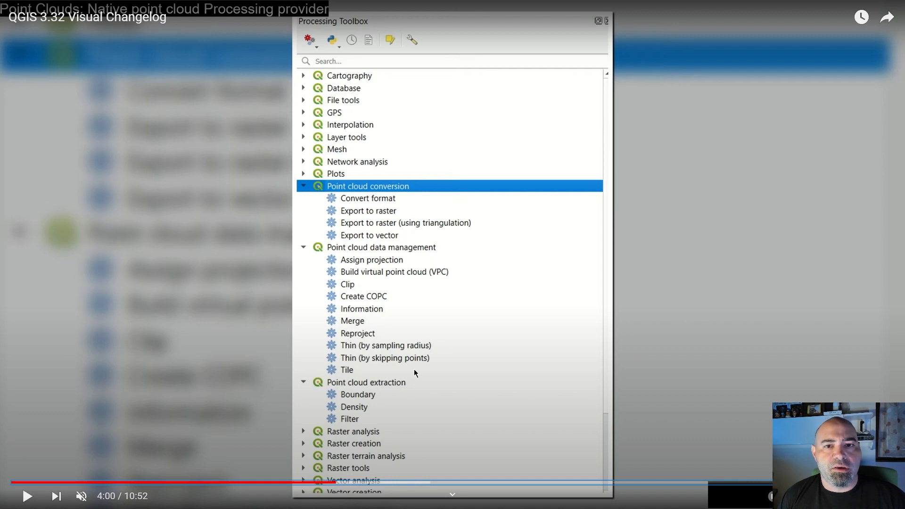
mouse_move(376, 264)
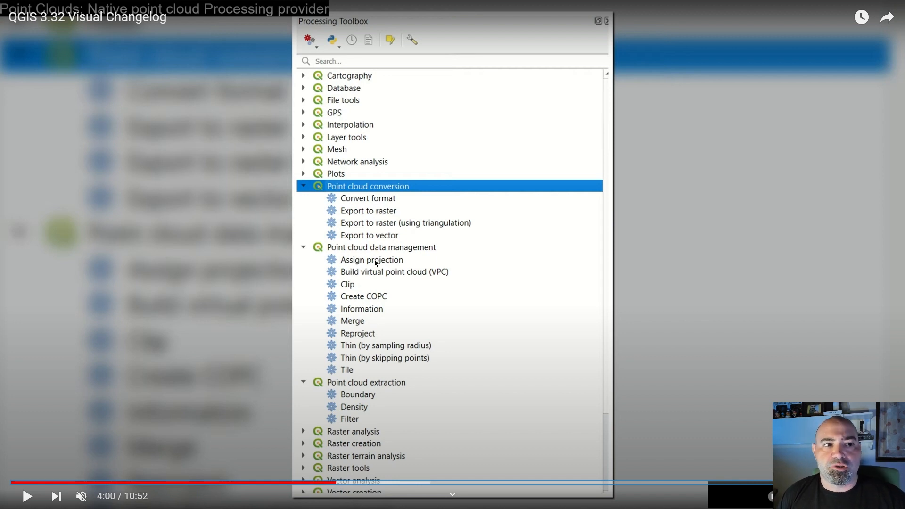
mouse_move(436, 276)
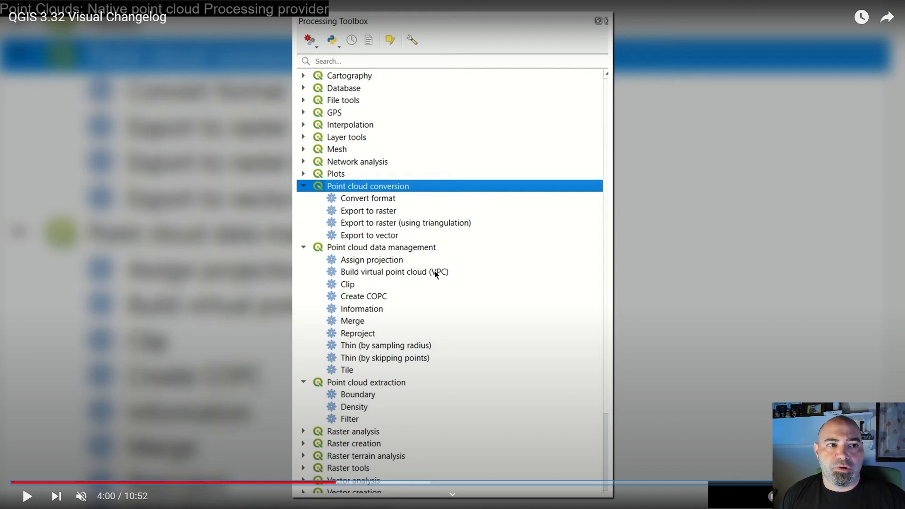
mouse_move(441, 270)
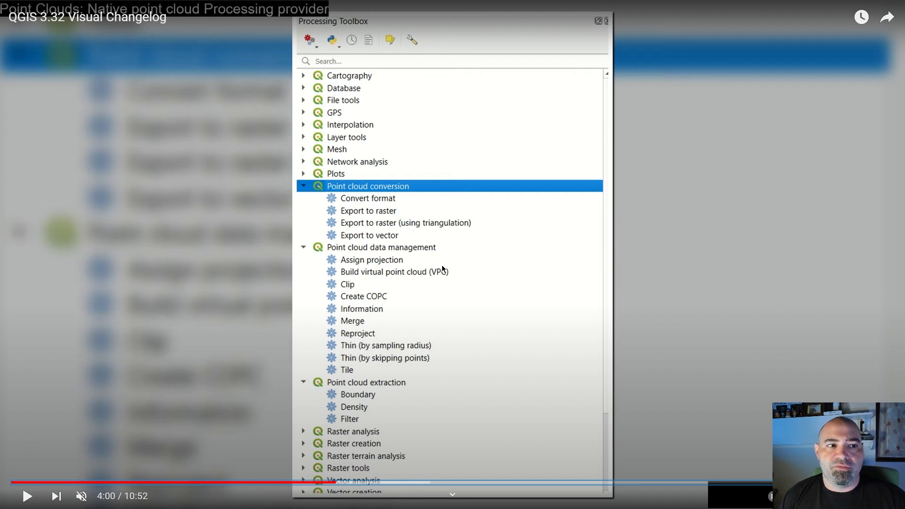
mouse_move(351, 311)
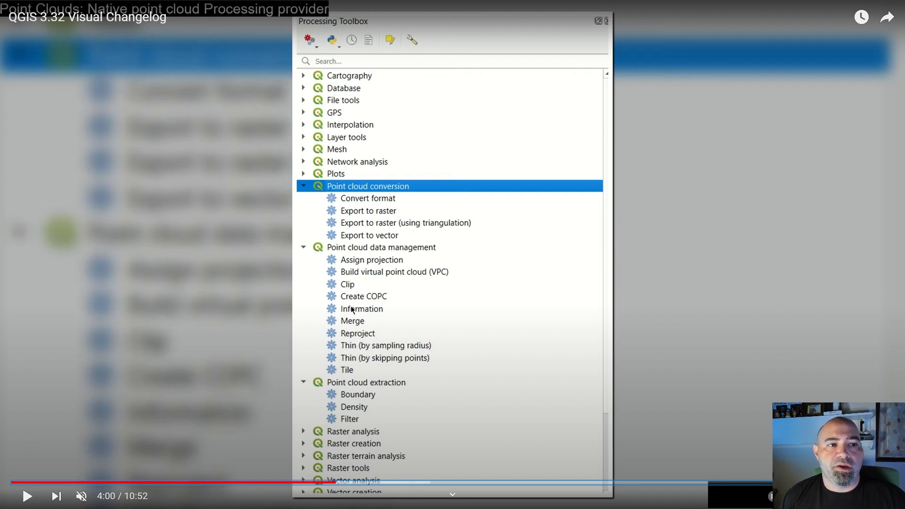
mouse_move(382, 299)
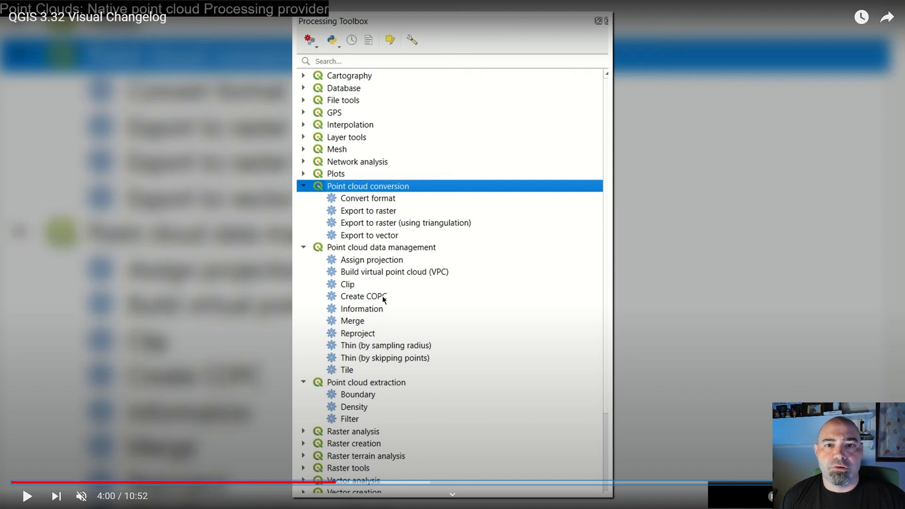
mouse_move(384, 300)
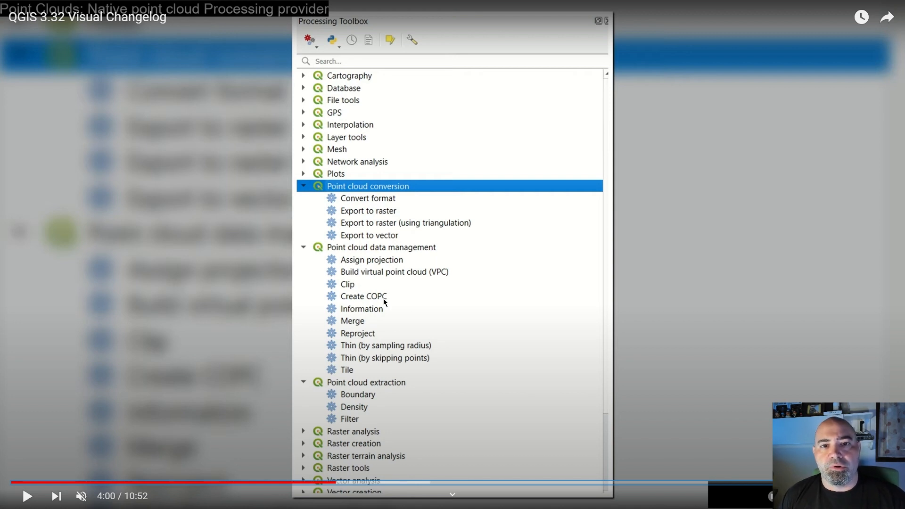
mouse_move(379, 324)
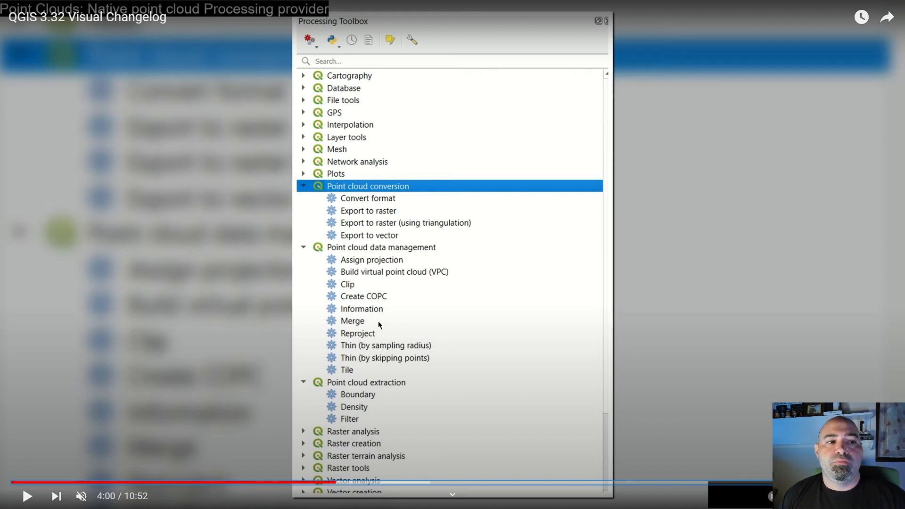
mouse_move(340, 357)
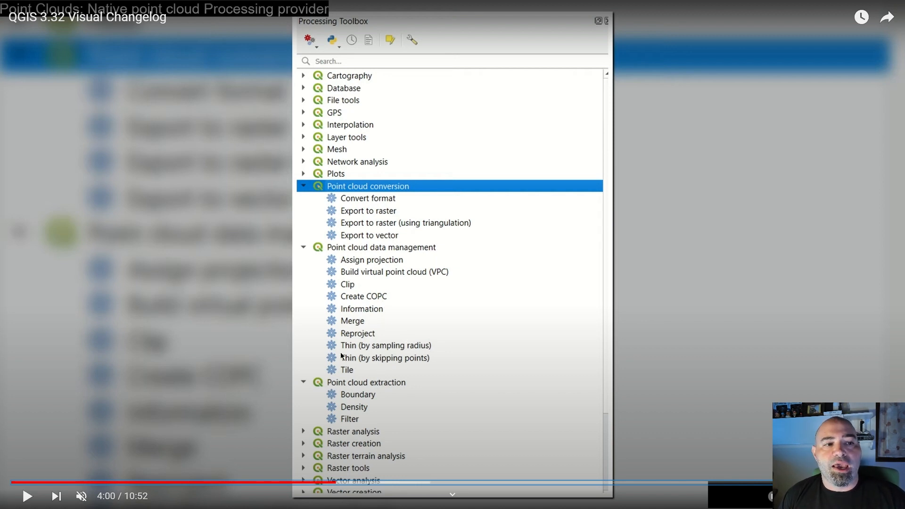
mouse_move(354, 354)
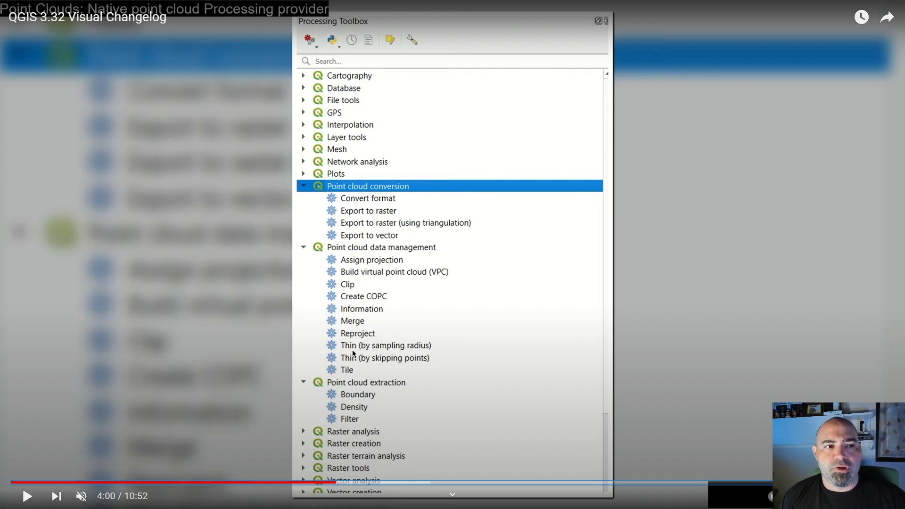
mouse_move(423, 364)
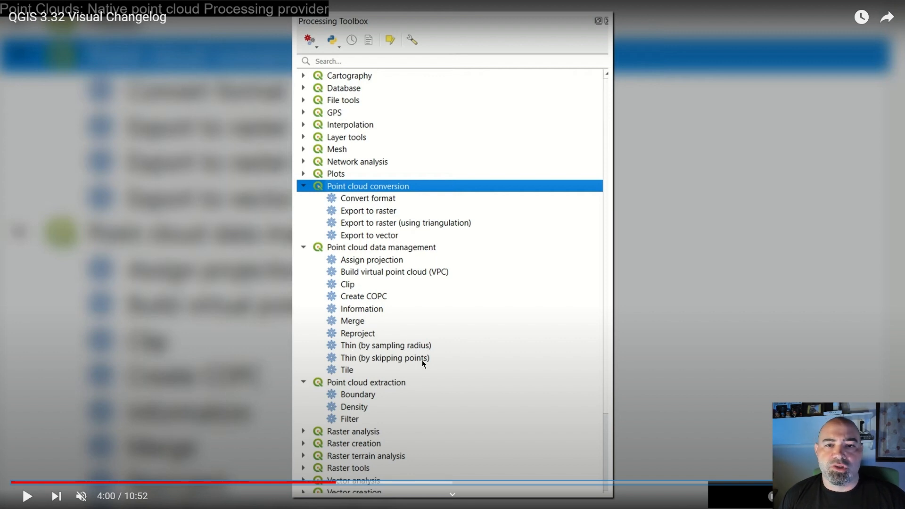
mouse_move(369, 345)
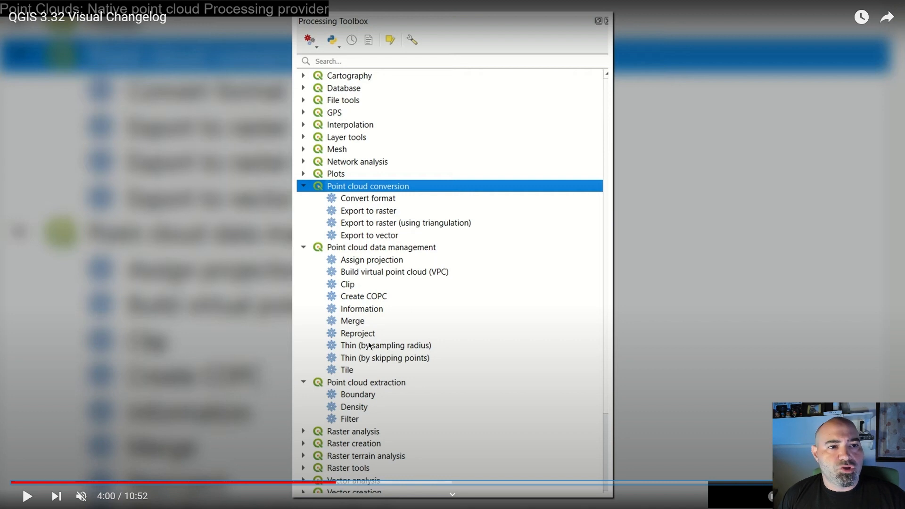
mouse_move(314, 337)
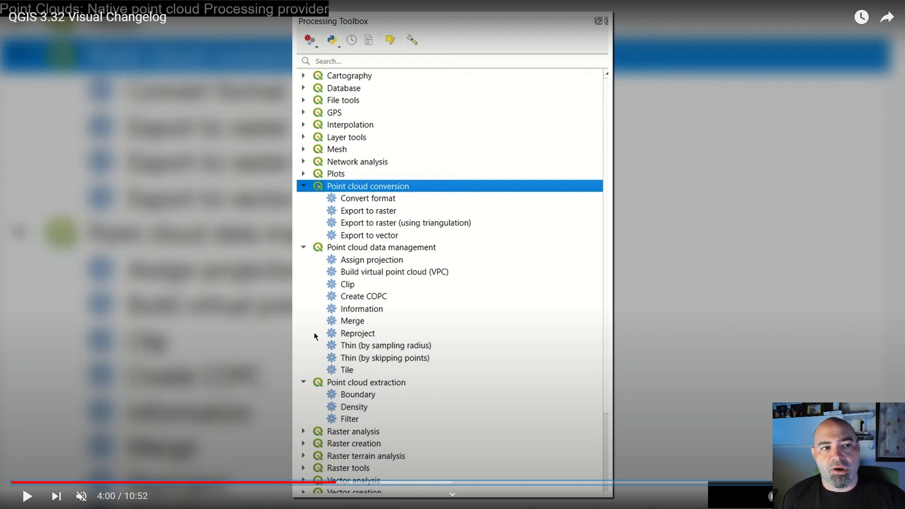
mouse_move(435, 352)
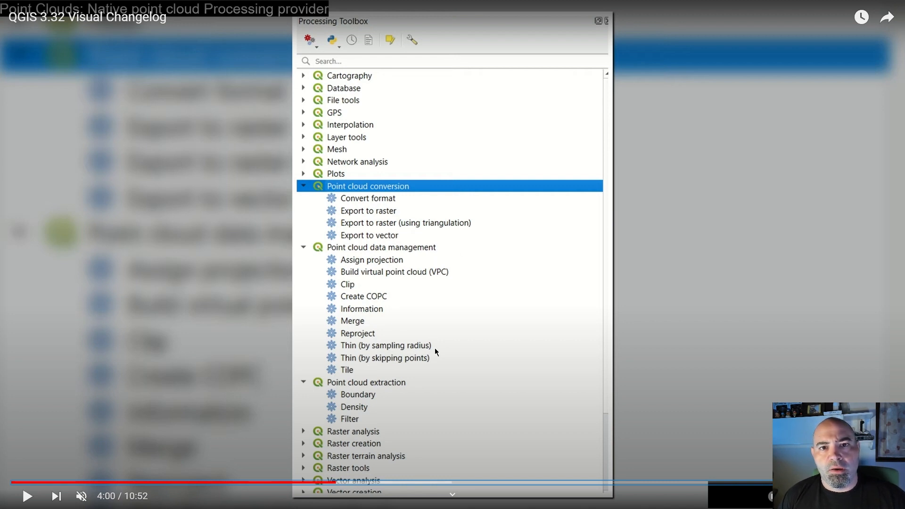
mouse_move(354, 373)
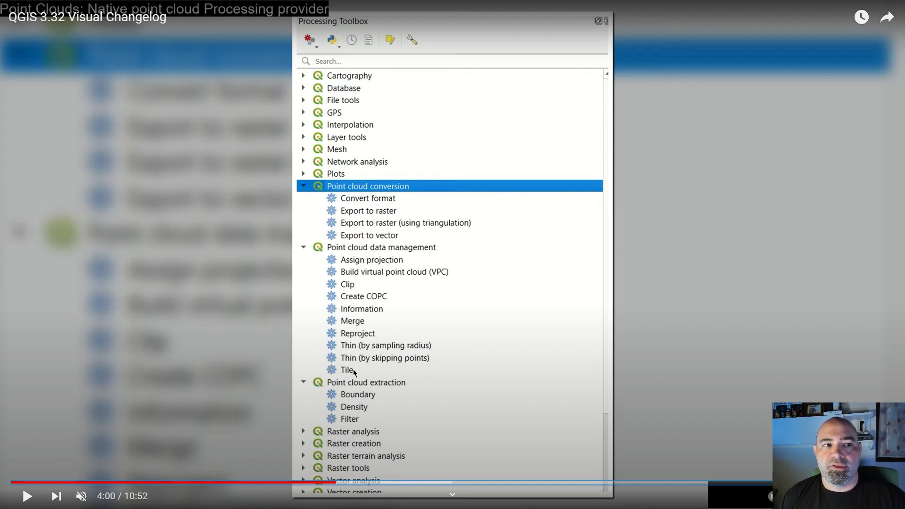
mouse_move(386, 387)
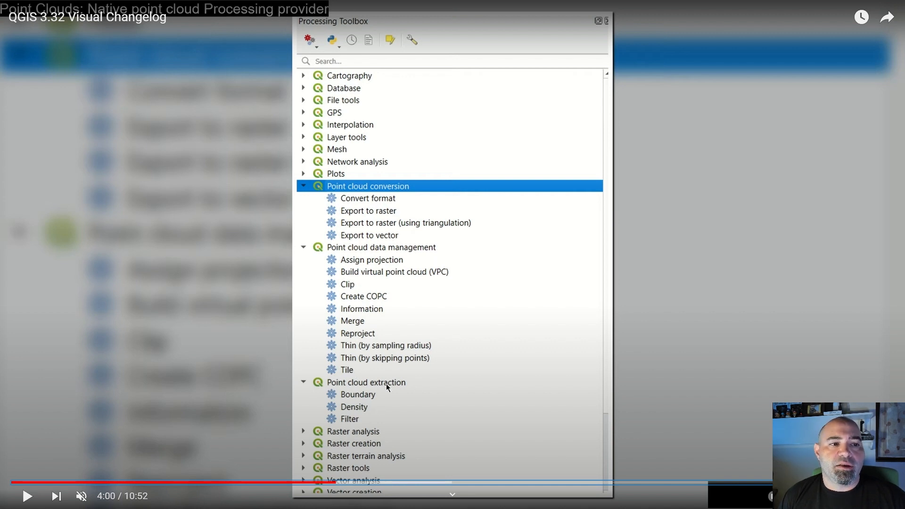
mouse_move(370, 423)
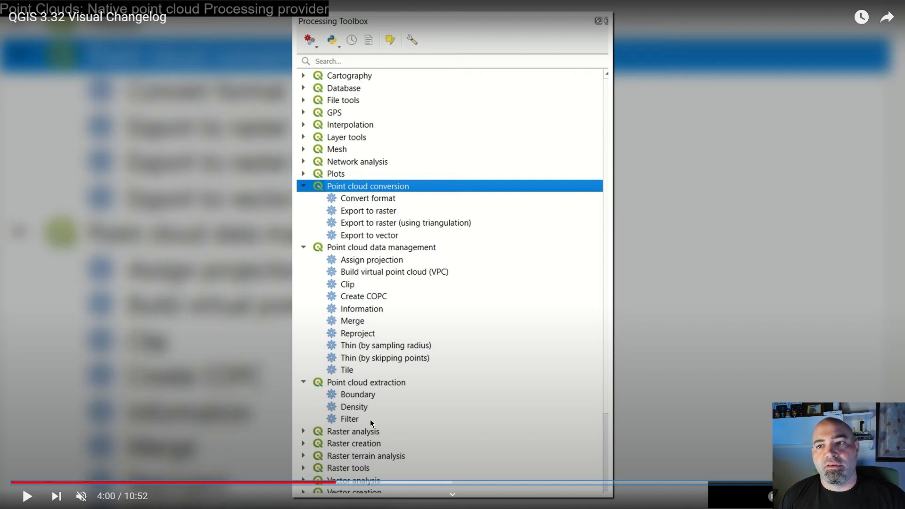
mouse_move(458, 265)
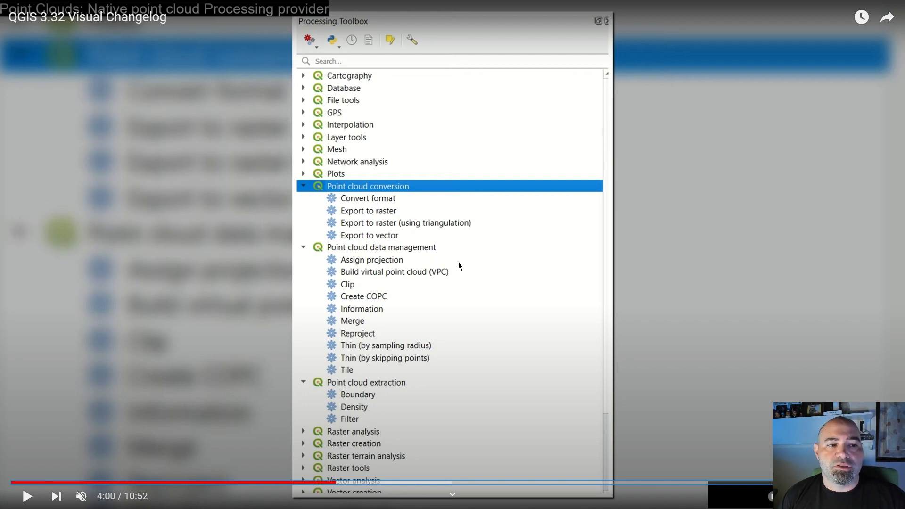
mouse_move(488, 268)
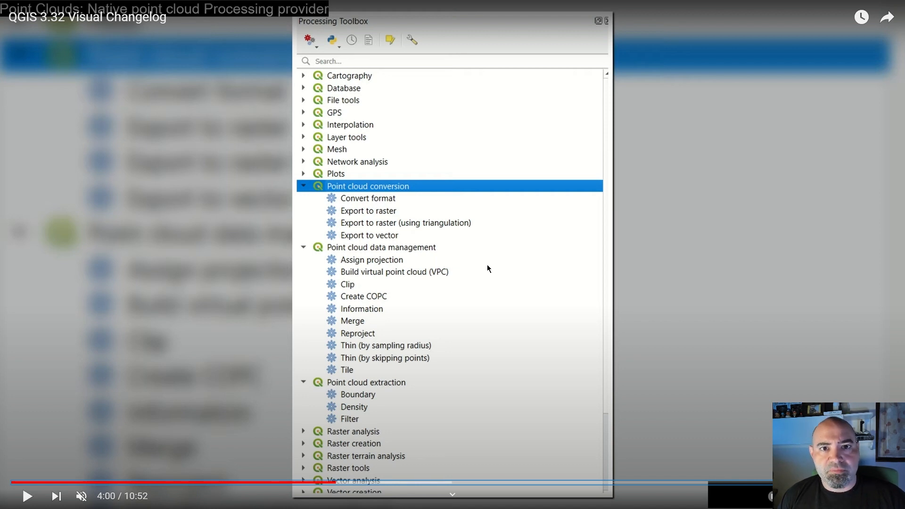
mouse_move(328, 278)
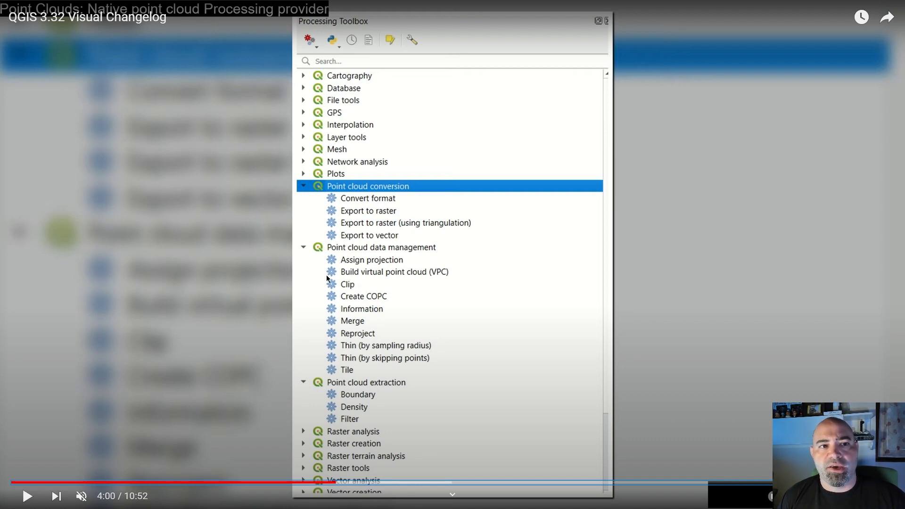
mouse_move(370, 255)
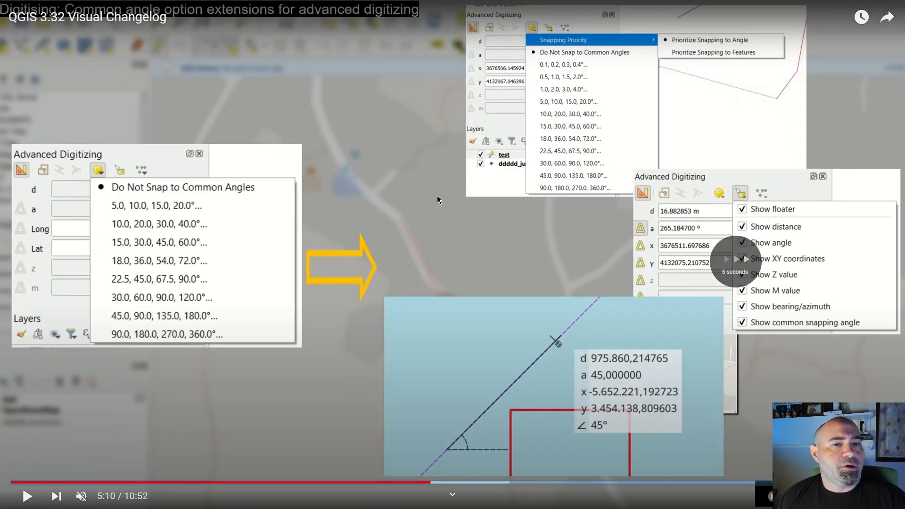
mouse_move(648, 127)
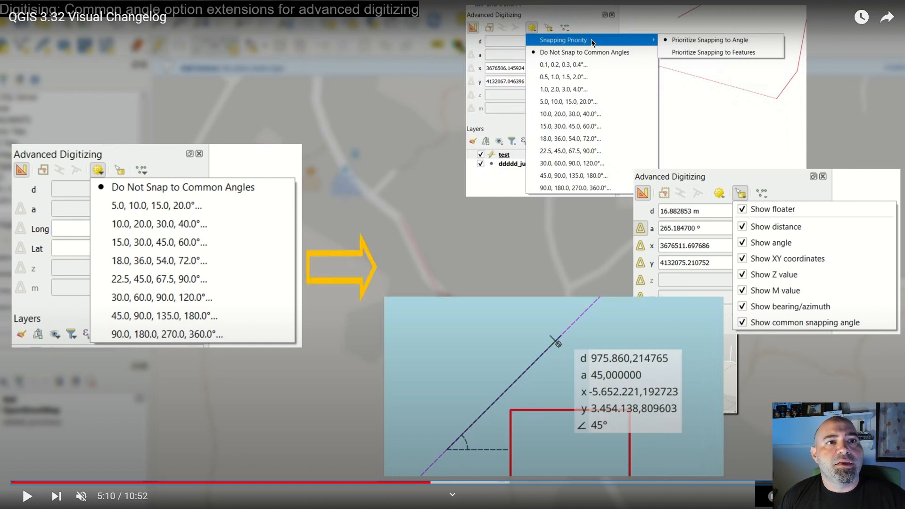
mouse_move(599, 114)
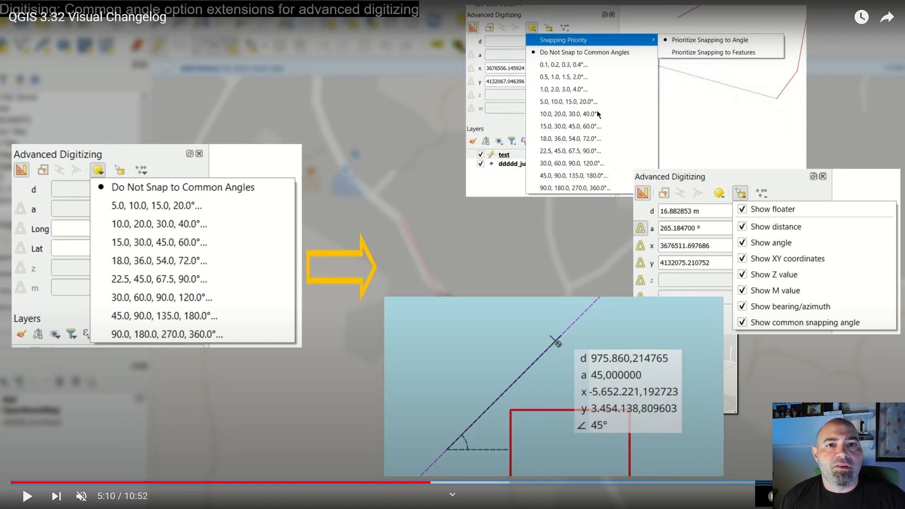
mouse_move(596, 68)
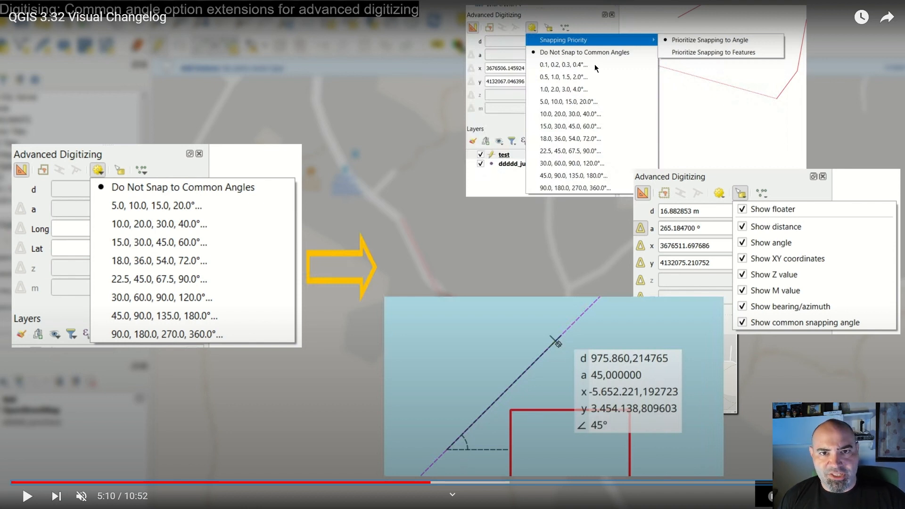
mouse_move(559, 38)
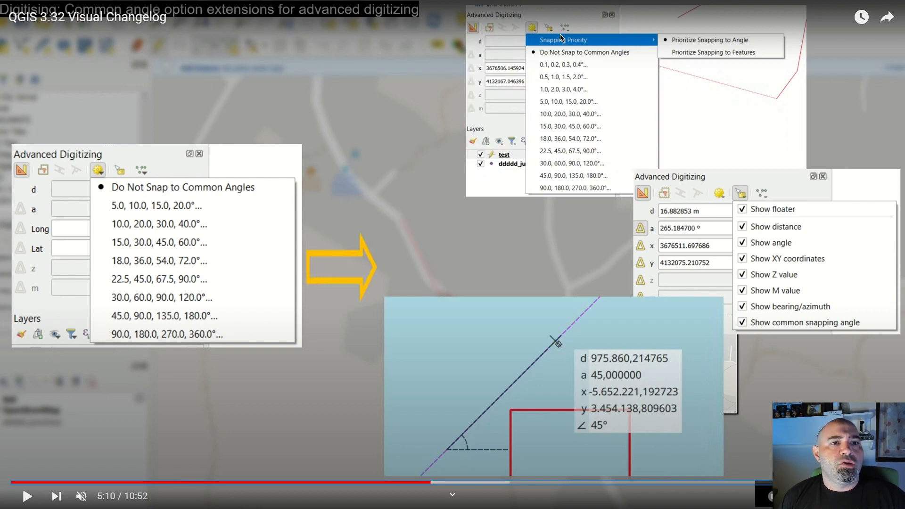
mouse_move(587, 54)
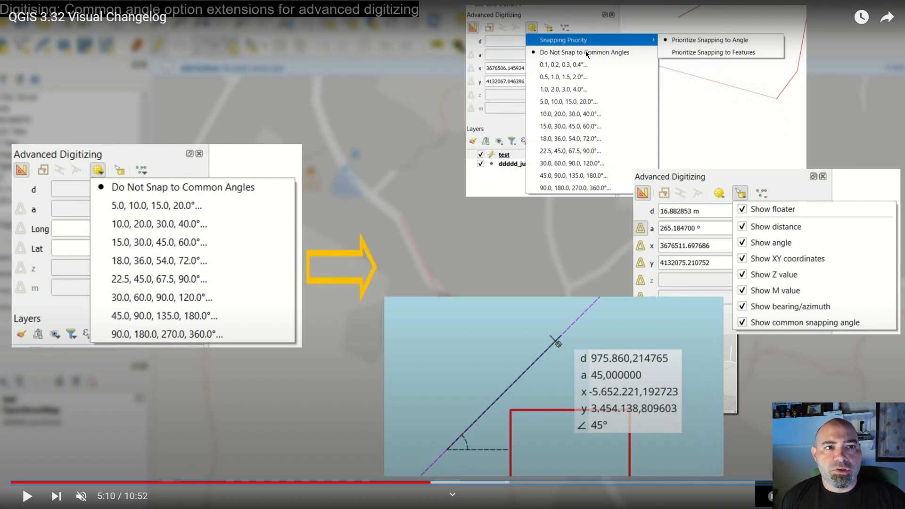
mouse_move(566, 234)
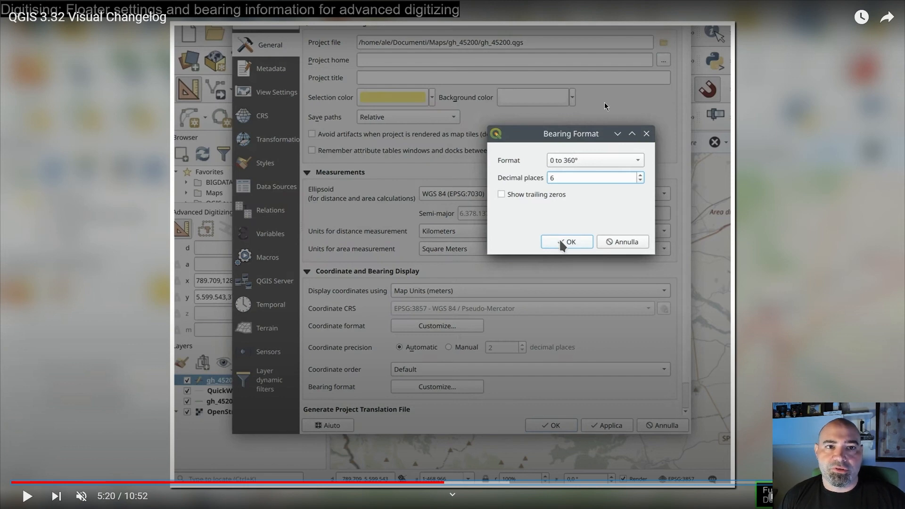
- Skip the floater chapter ahead to the measurement with a 40,601295° bearing
click(567, 242)
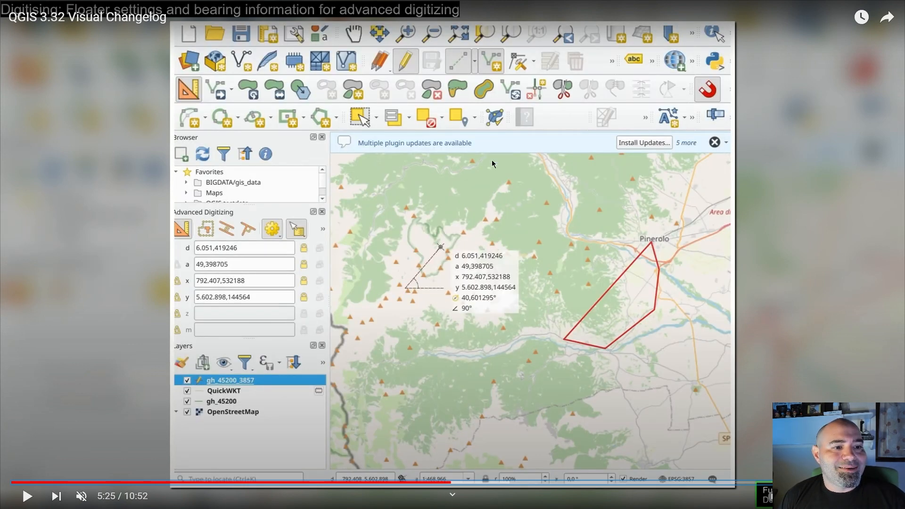
mouse_move(536, 176)
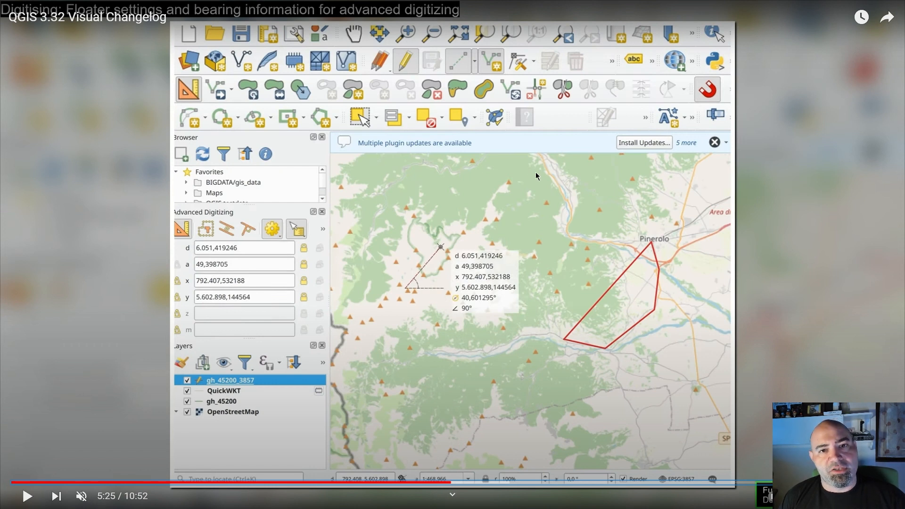
mouse_move(403, 287)
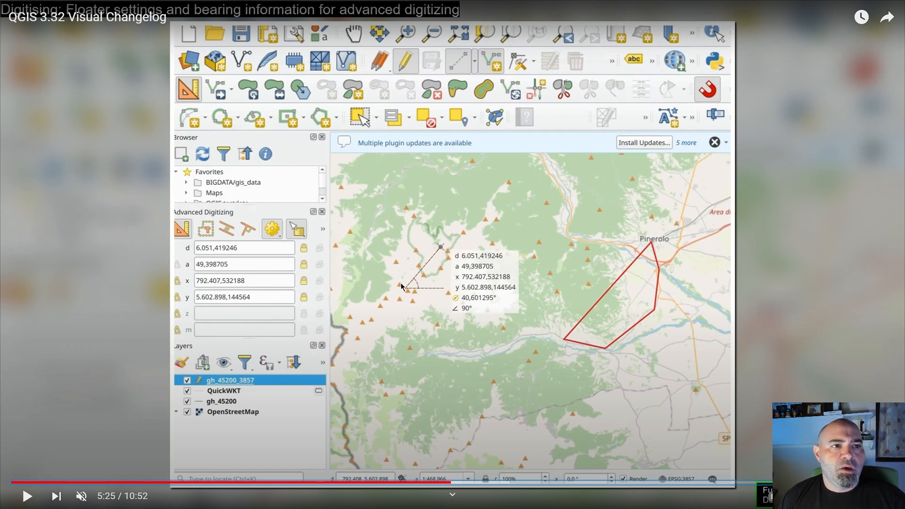
mouse_move(443, 249)
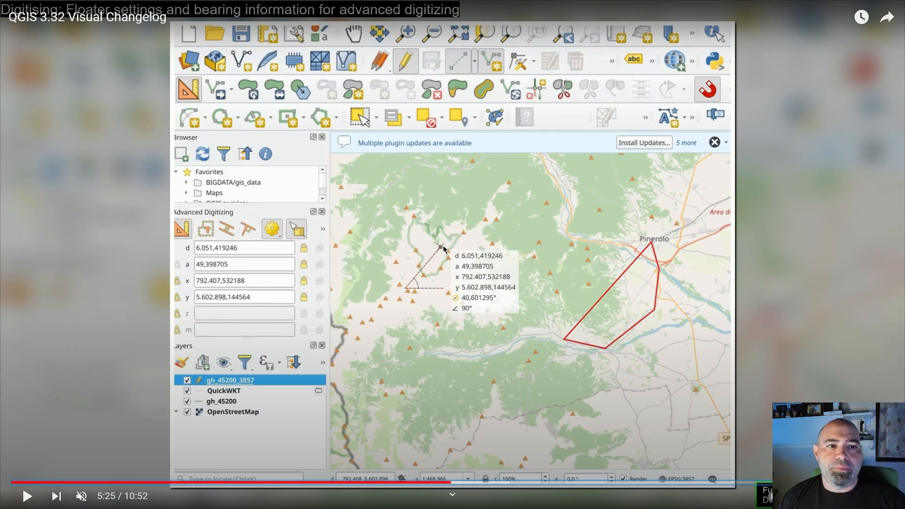
mouse_move(452, 299)
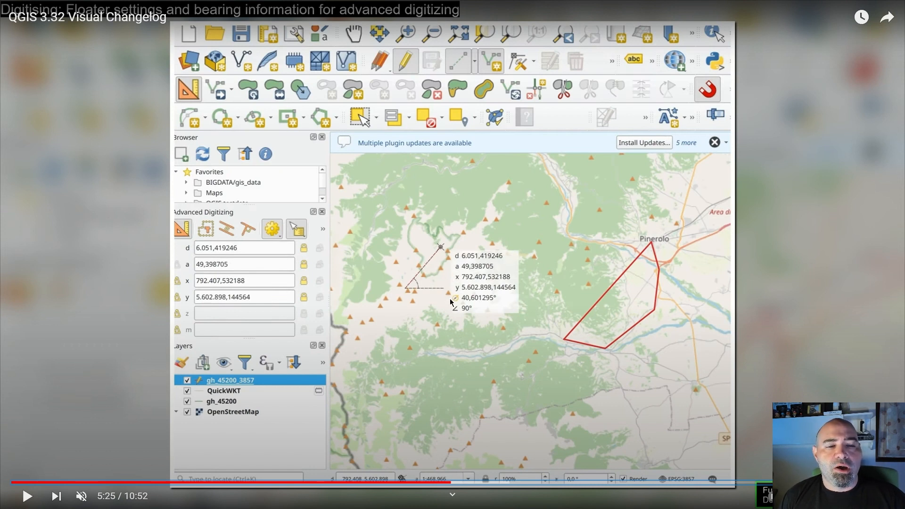
mouse_move(560, 250)
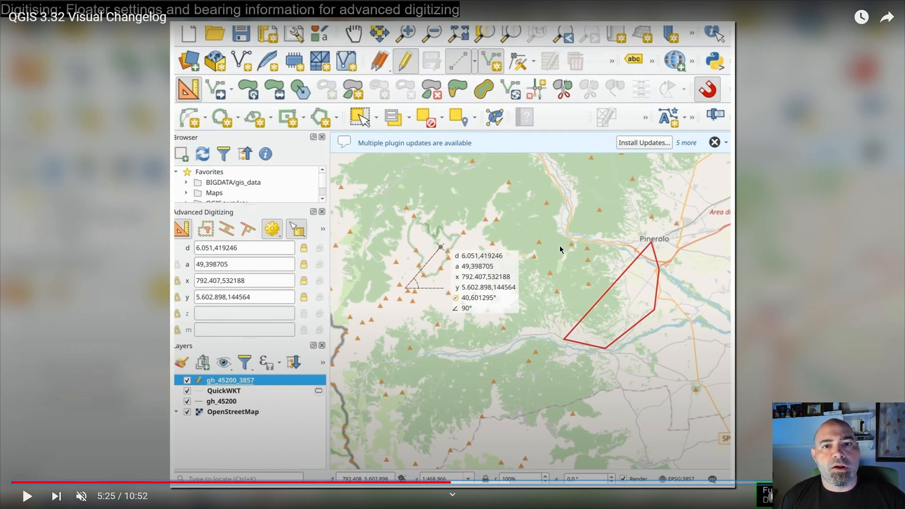
mouse_move(448, 297)
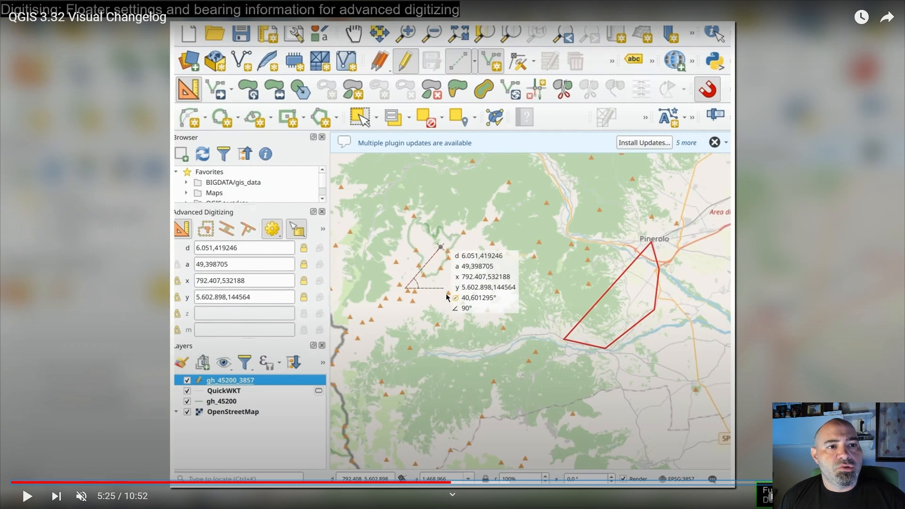
mouse_move(457, 354)
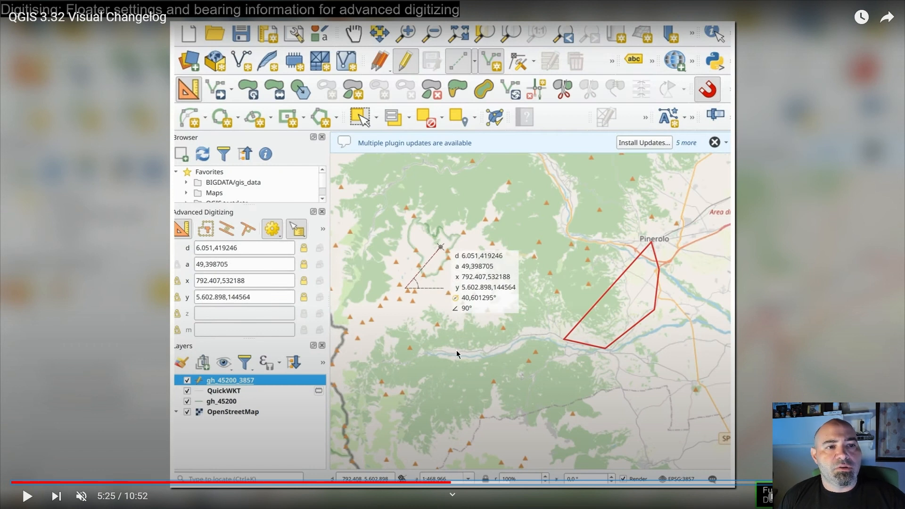
mouse_move(478, 285)
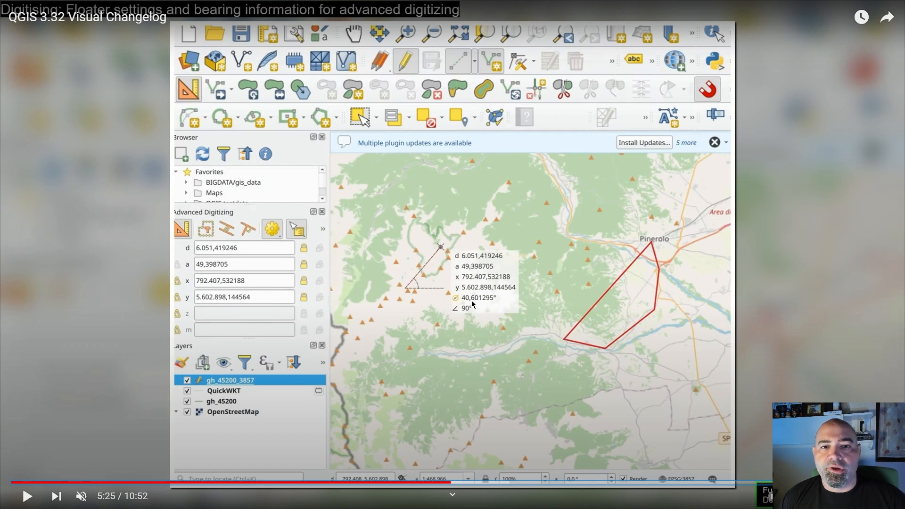
mouse_move(522, 284)
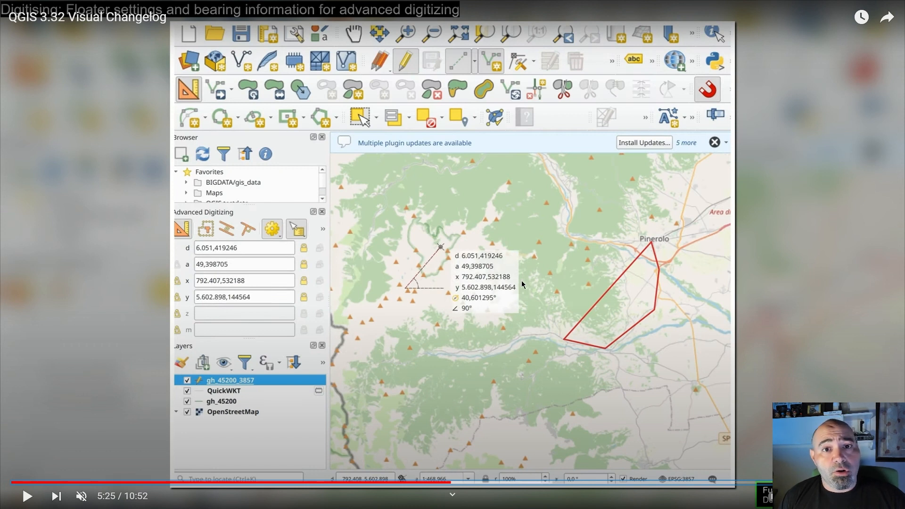
mouse_move(527, 282)
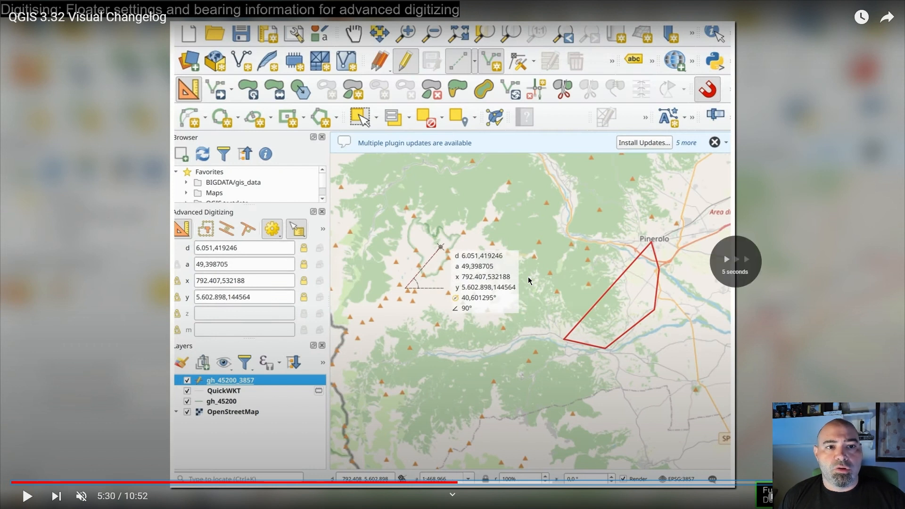
- Skip five seconds ahead to the floater settings menu at 5:35
click(295, 229)
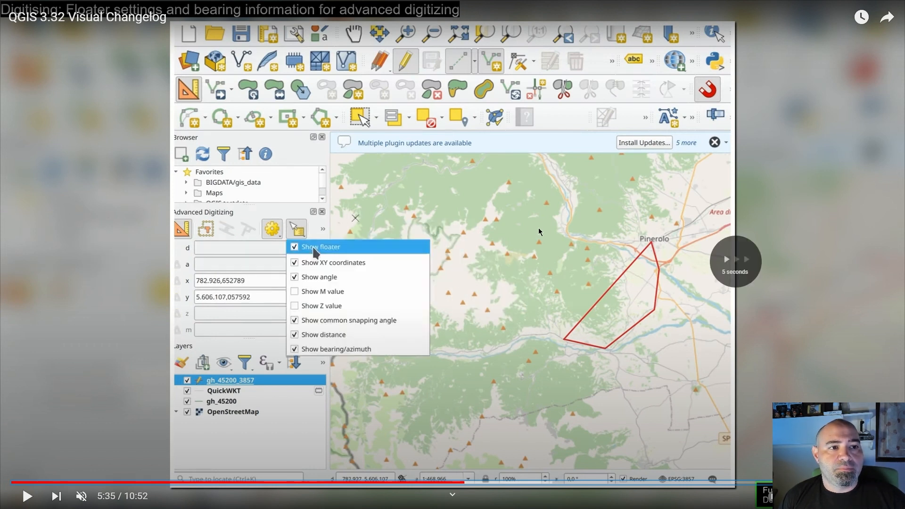
mouse_move(321, 256)
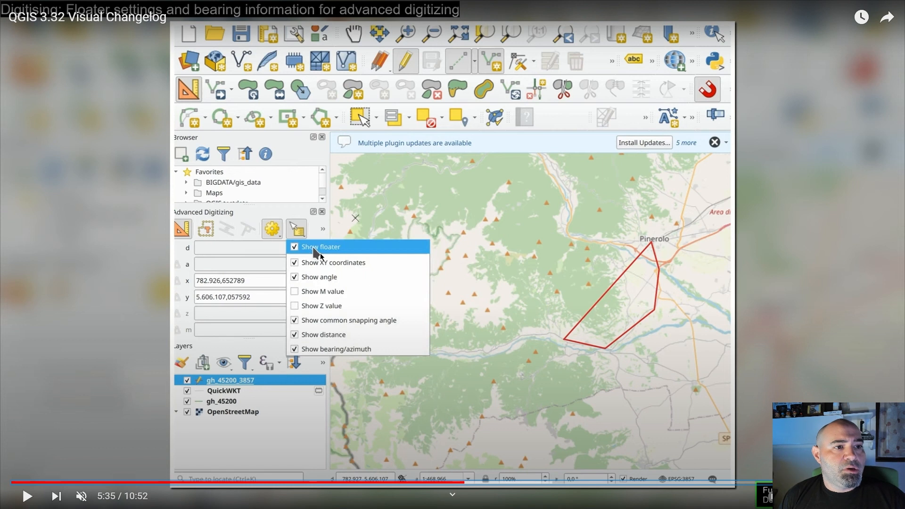
mouse_move(355, 265)
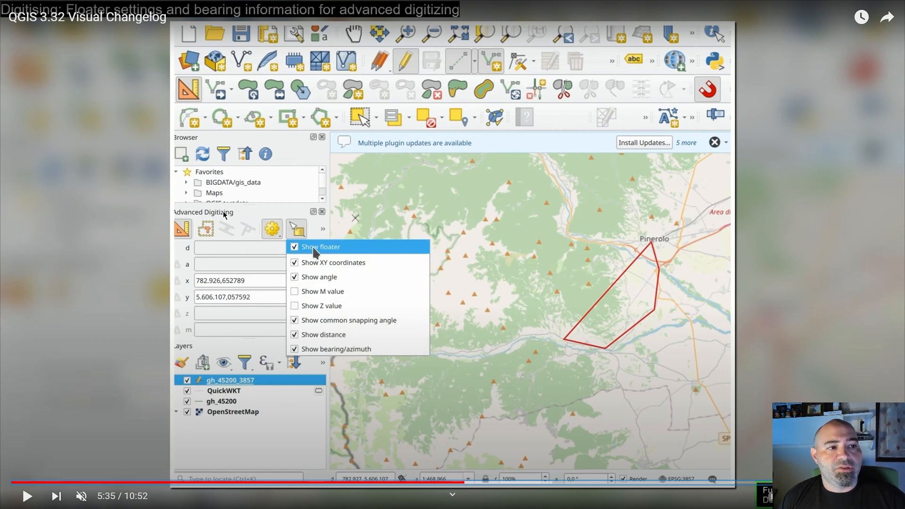
mouse_move(412, 411)
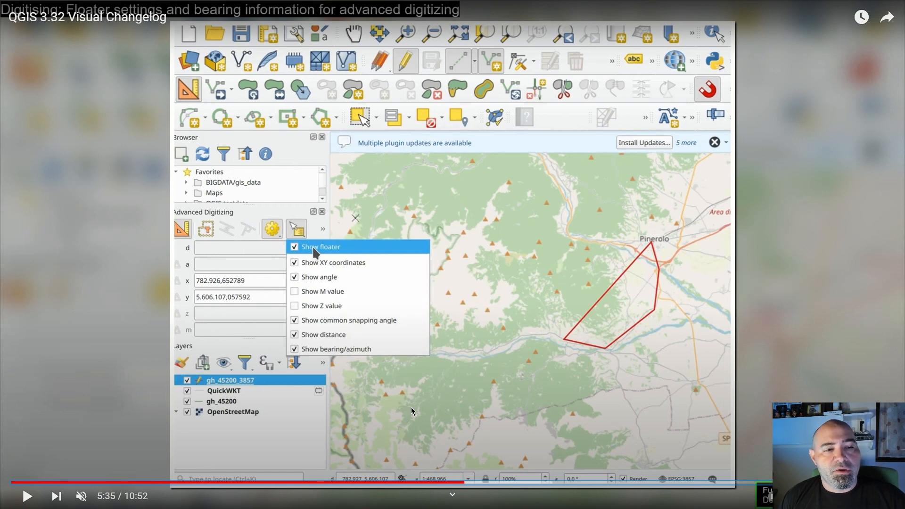
mouse_move(491, 283)
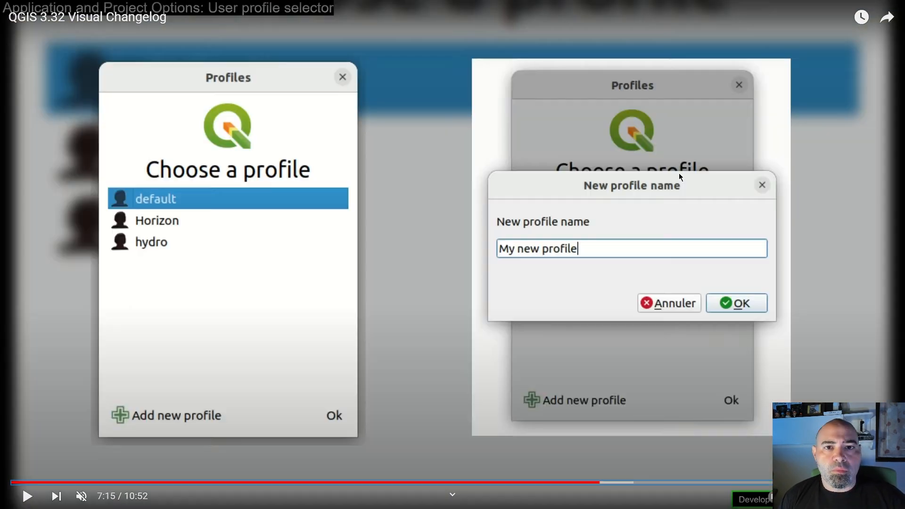
mouse_move(677, 204)
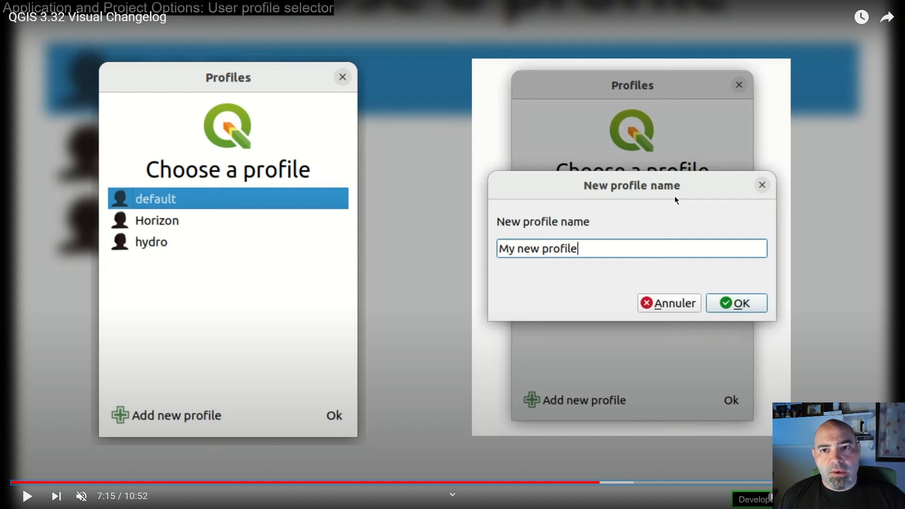
mouse_move(716, 196)
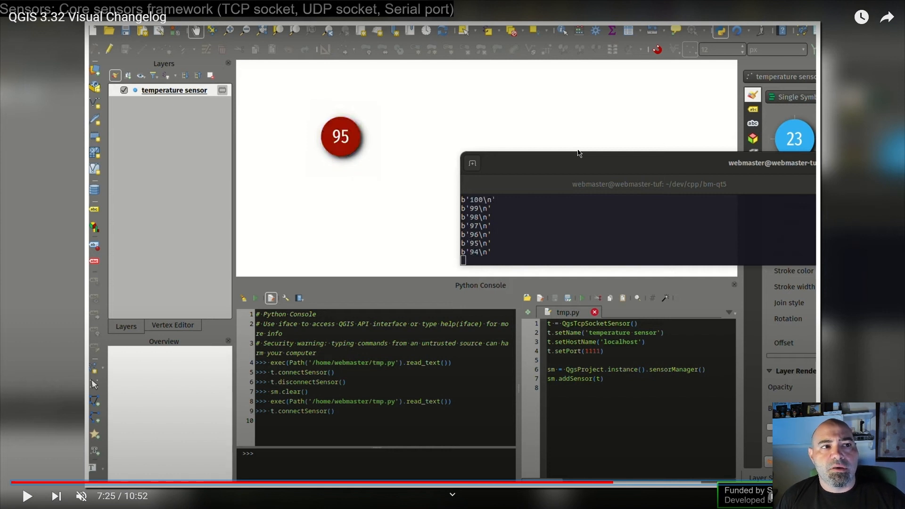
mouse_move(584, 158)
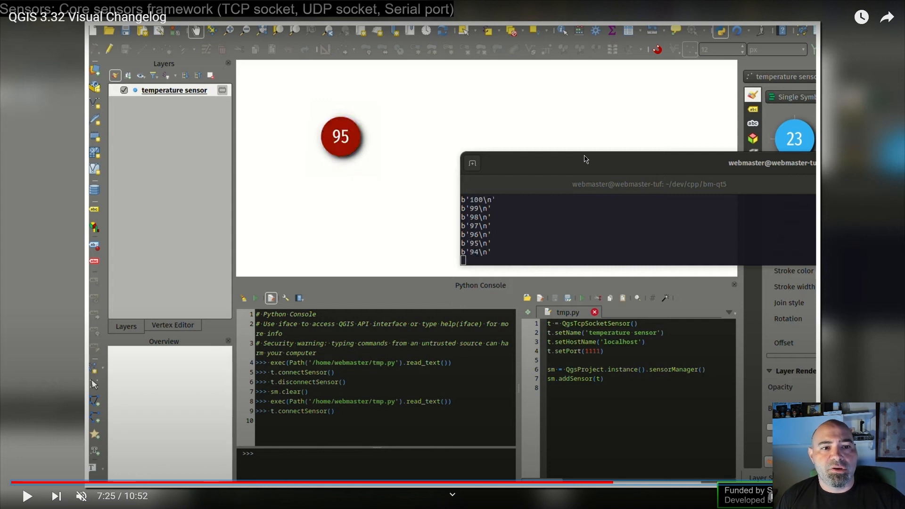
mouse_move(578, 328)
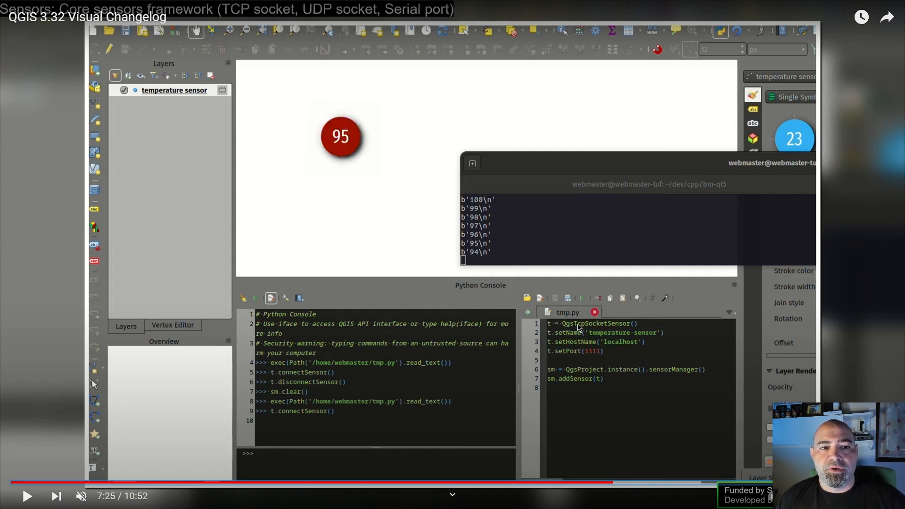
mouse_move(560, 355)
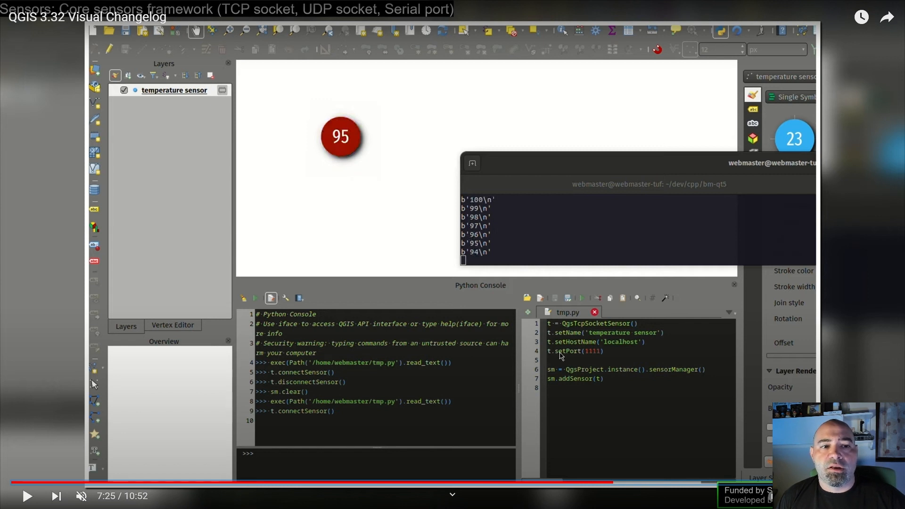
mouse_move(600, 360)
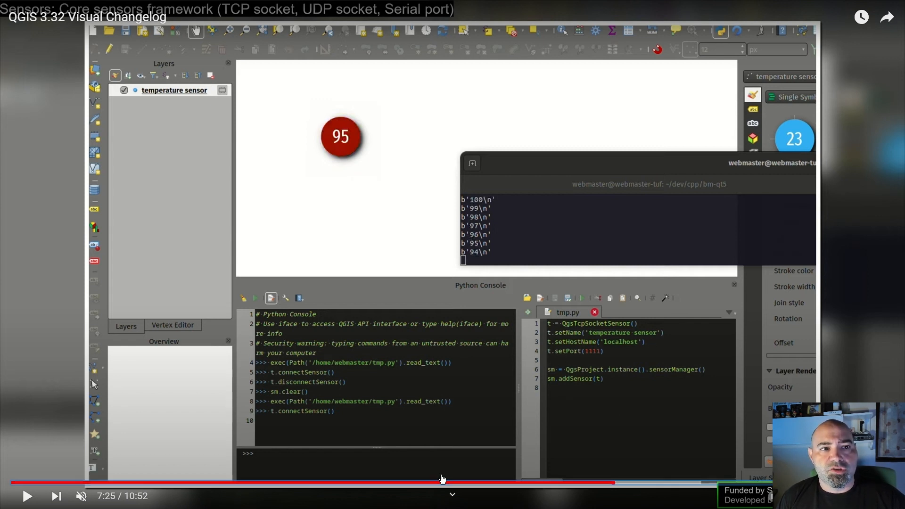
mouse_move(640, 364)
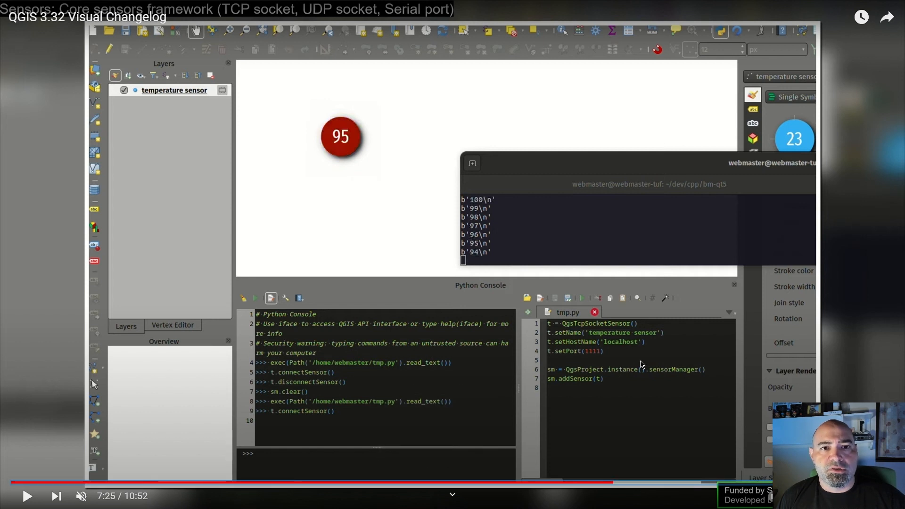
mouse_move(593, 274)
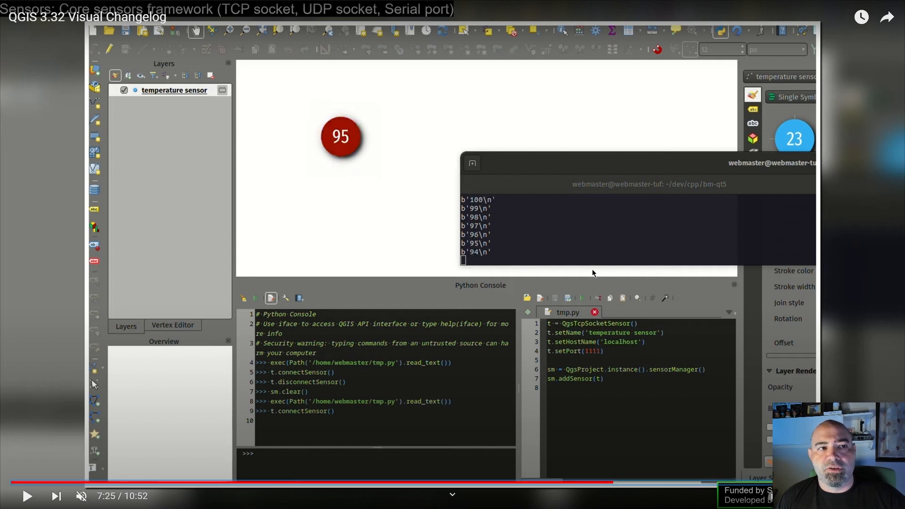
mouse_move(413, 191)
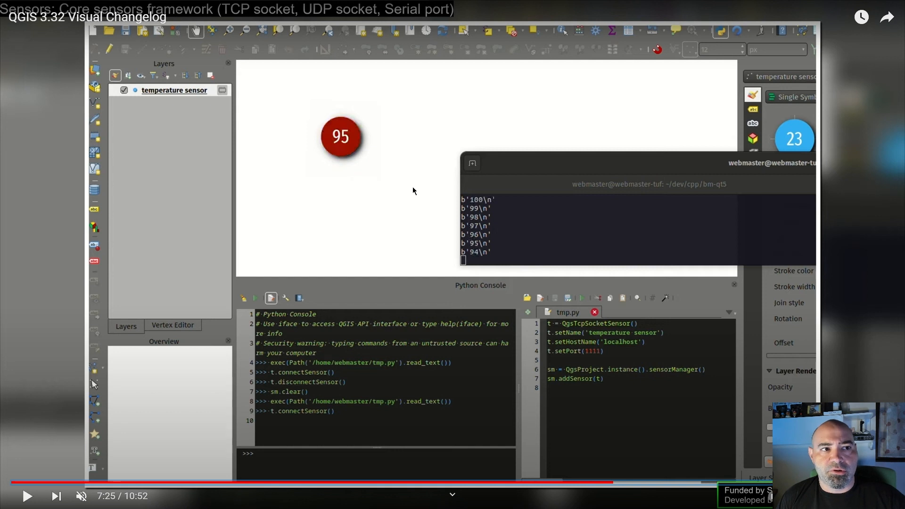
mouse_move(587, 369)
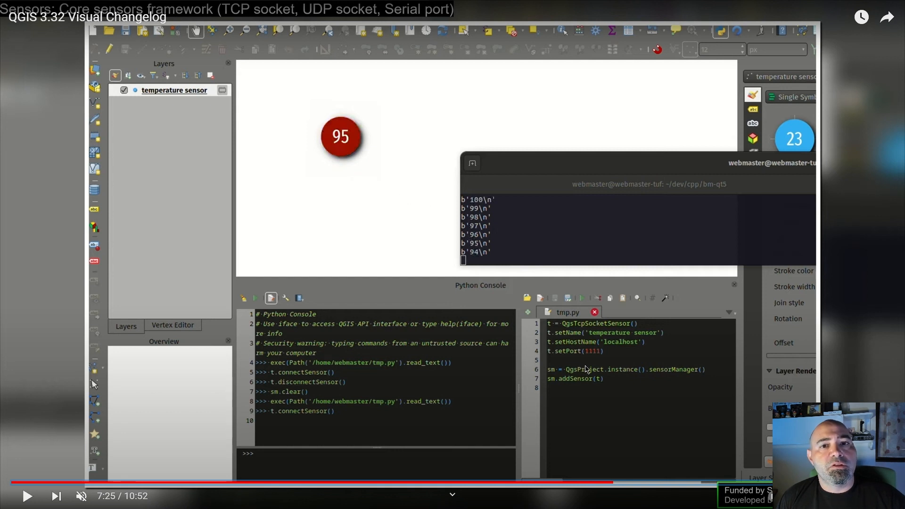
mouse_move(606, 164)
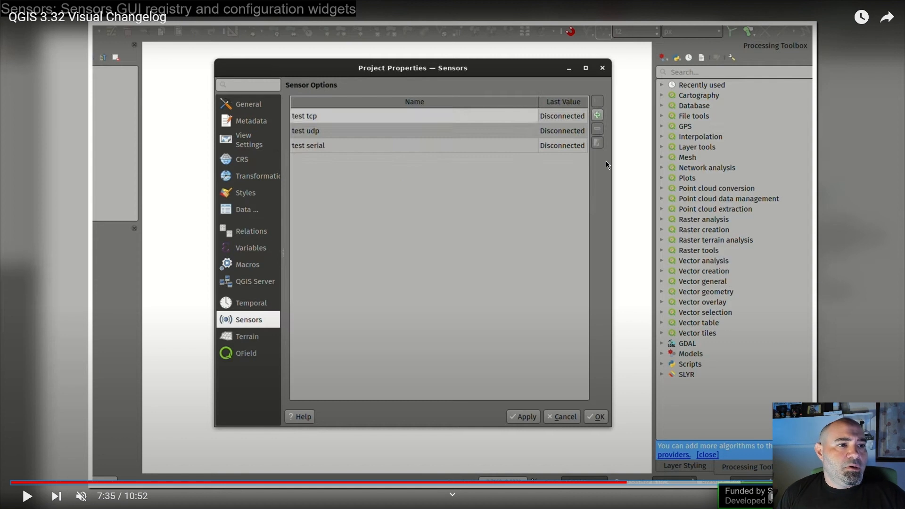
mouse_move(462, 95)
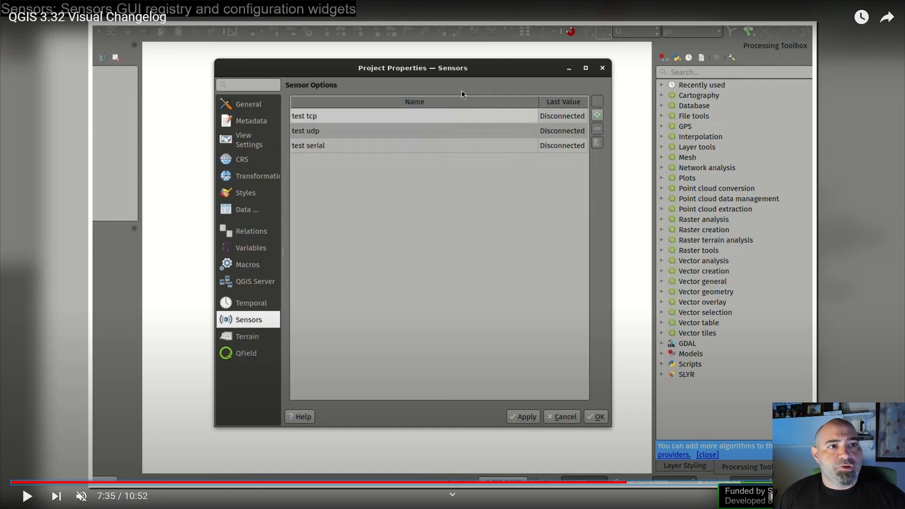
mouse_move(404, 195)
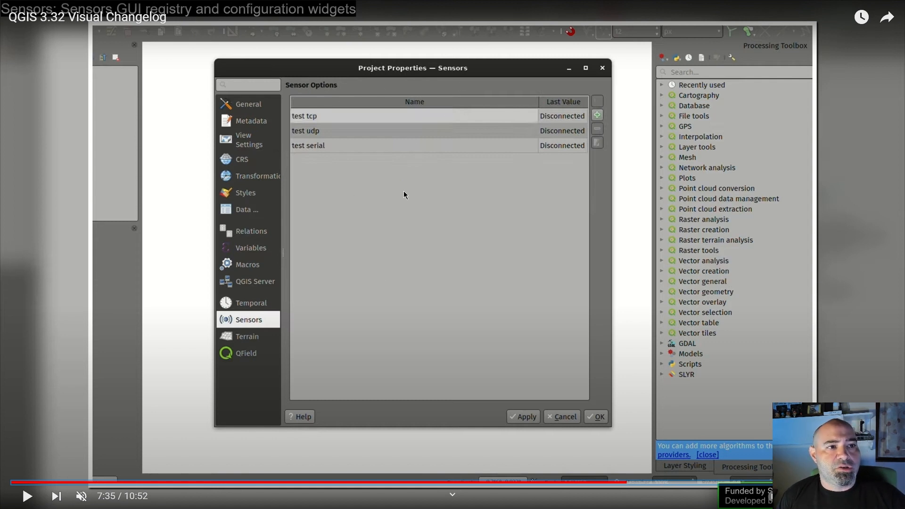
mouse_move(444, 62)
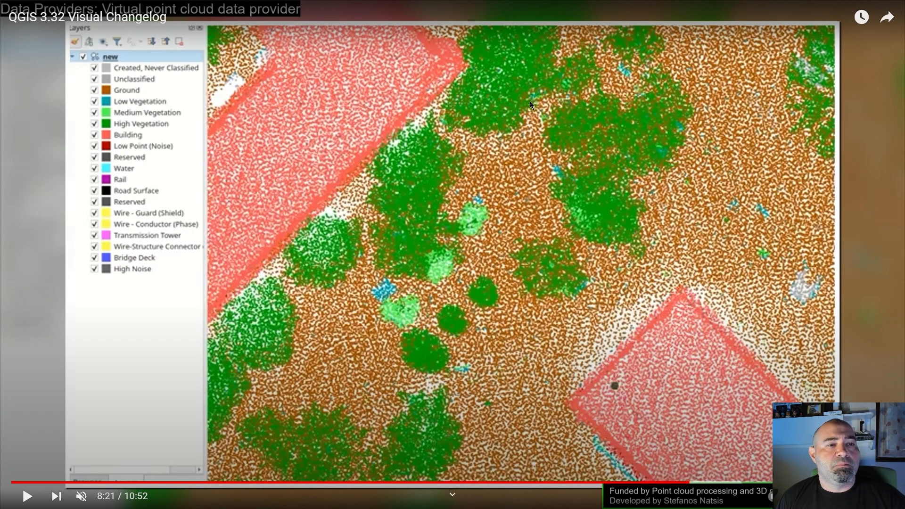
mouse_move(650, 171)
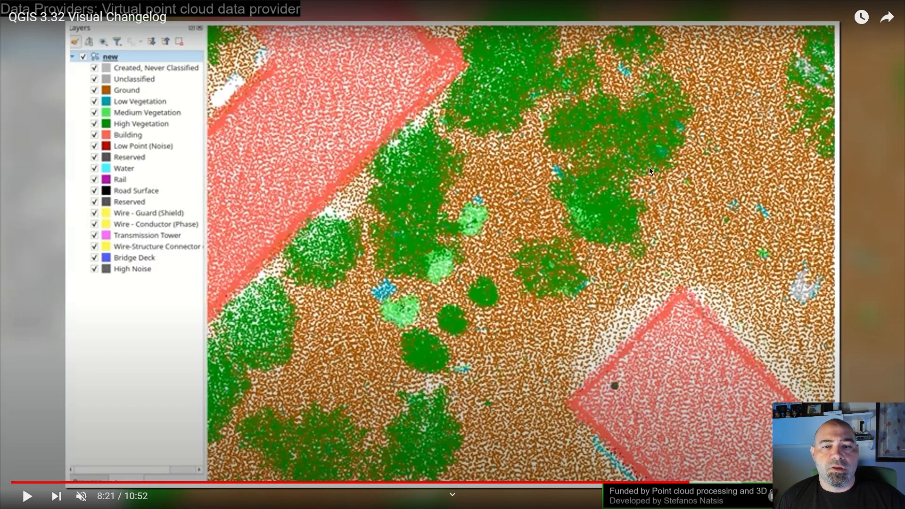
mouse_move(607, 271)
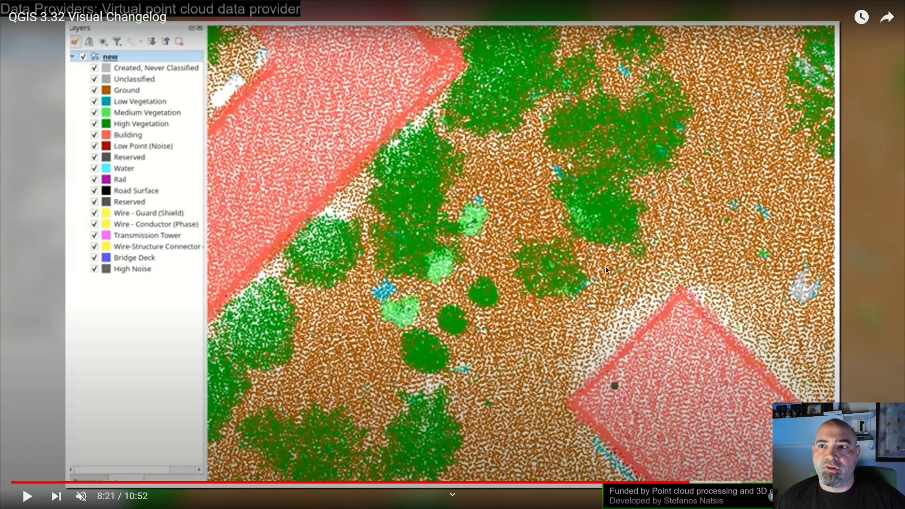
mouse_move(280, 7)
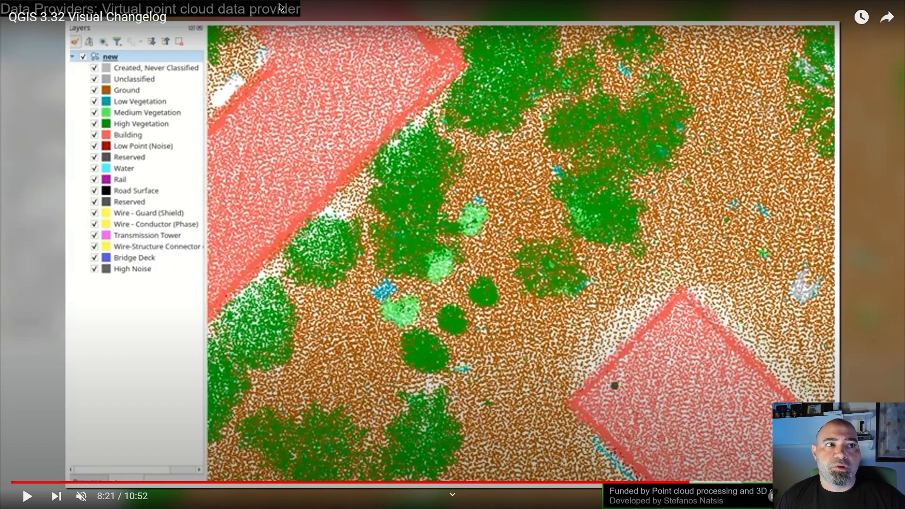
mouse_move(586, 116)
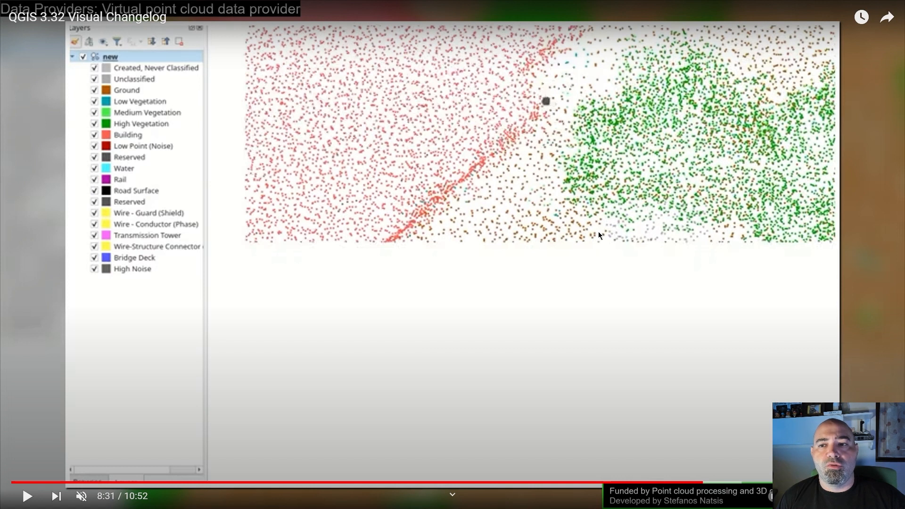
mouse_move(612, 174)
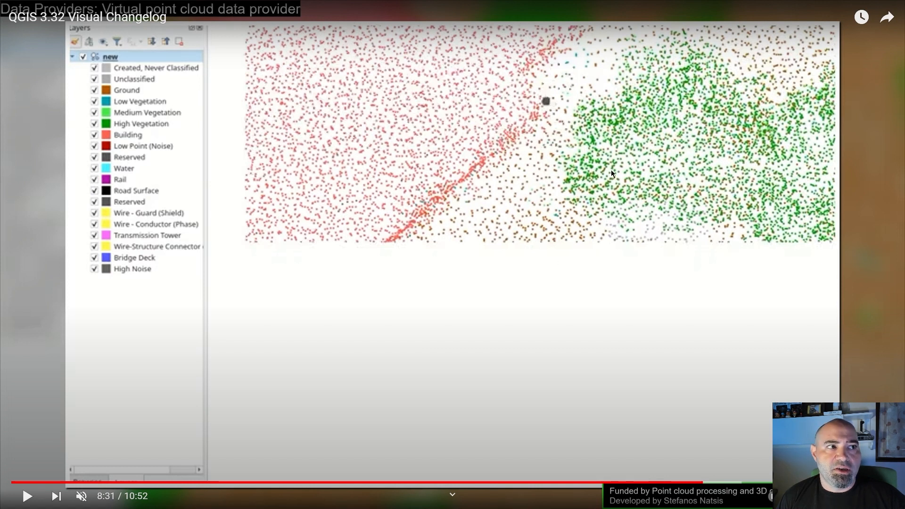
mouse_move(500, 209)
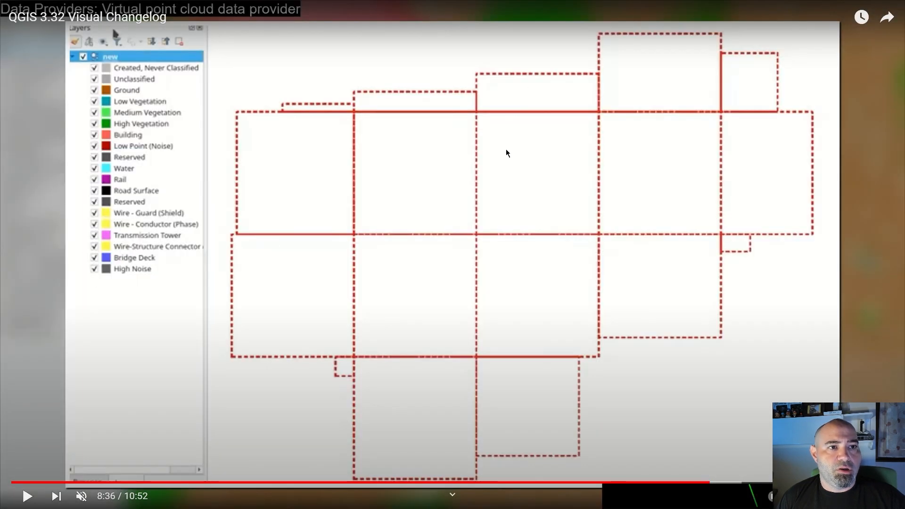
mouse_move(592, 305)
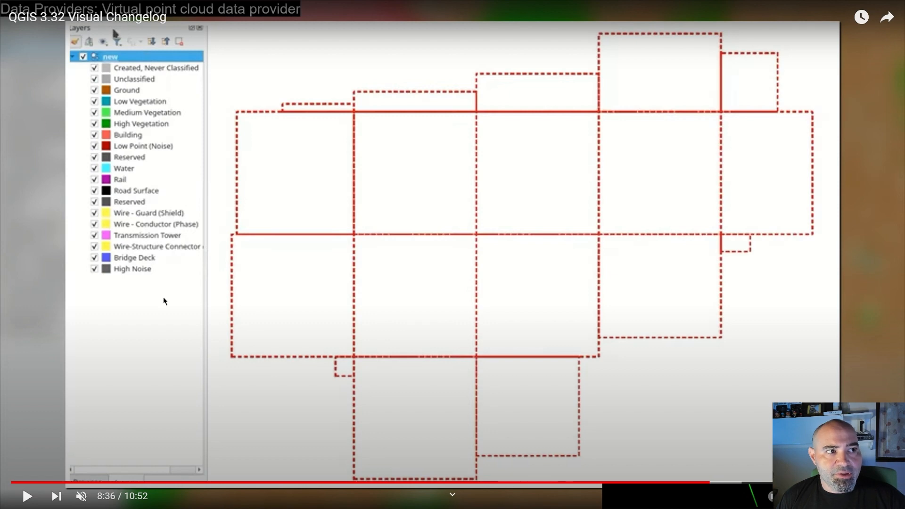
mouse_move(599, 157)
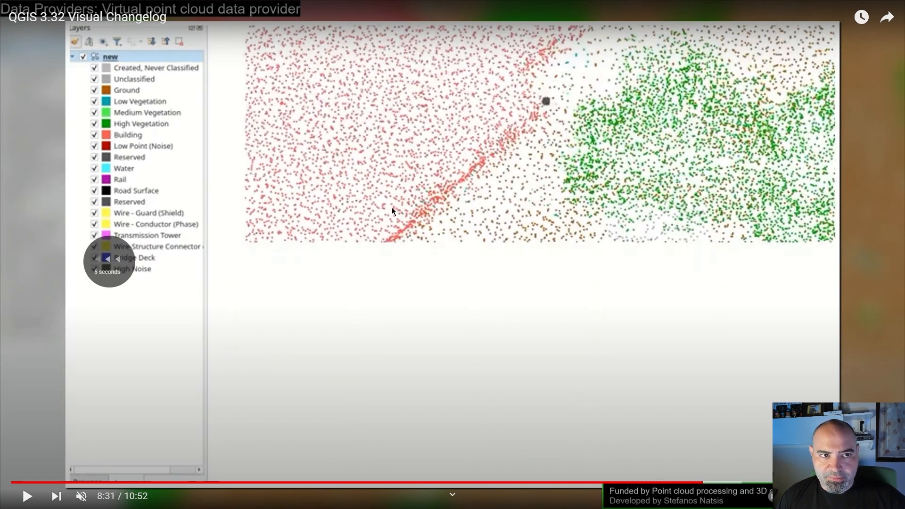
mouse_move(687, 195)
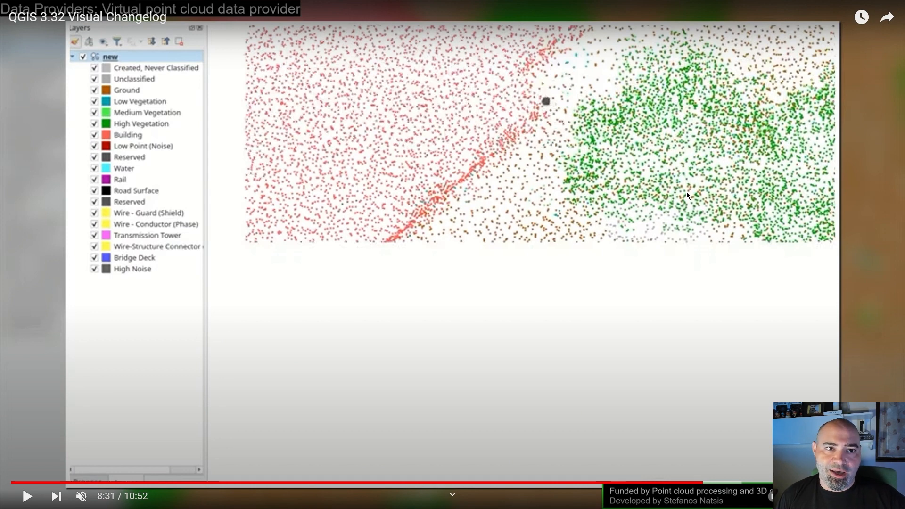